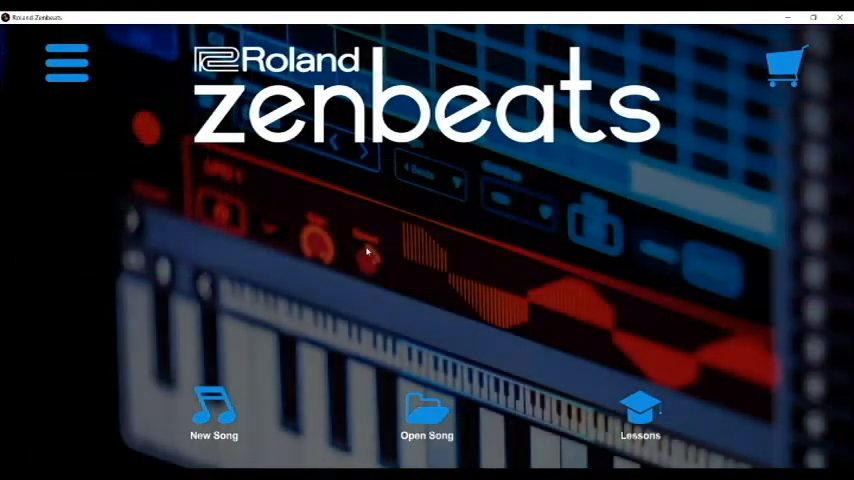
{"action": "mouse_move", "coordinate": [336, 266]}
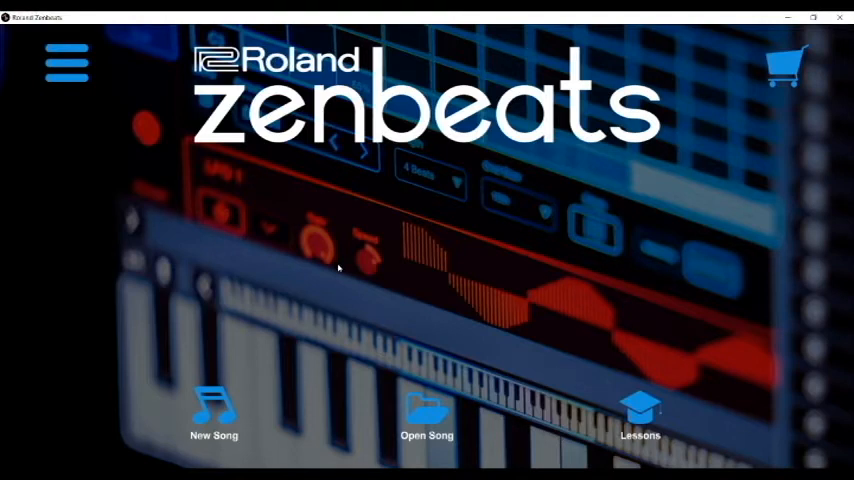
{"action": "mouse_move", "coordinate": [360, 270]}
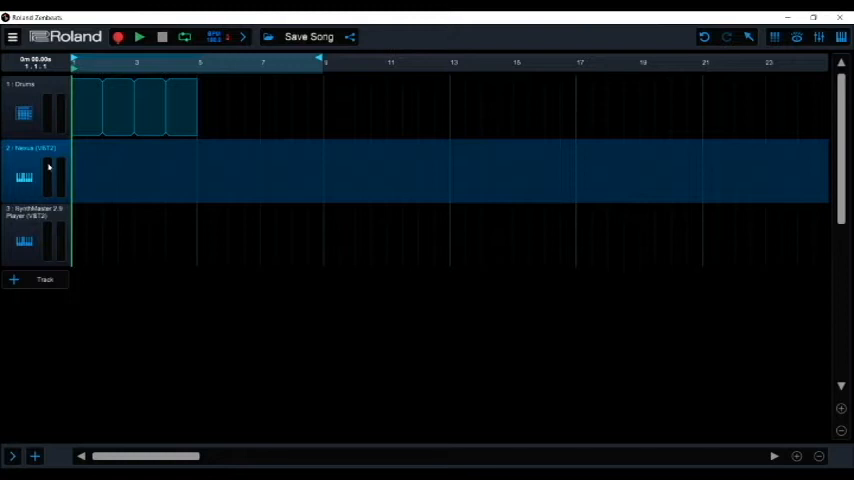
{"action": "mouse_move", "coordinate": [196, 88]}
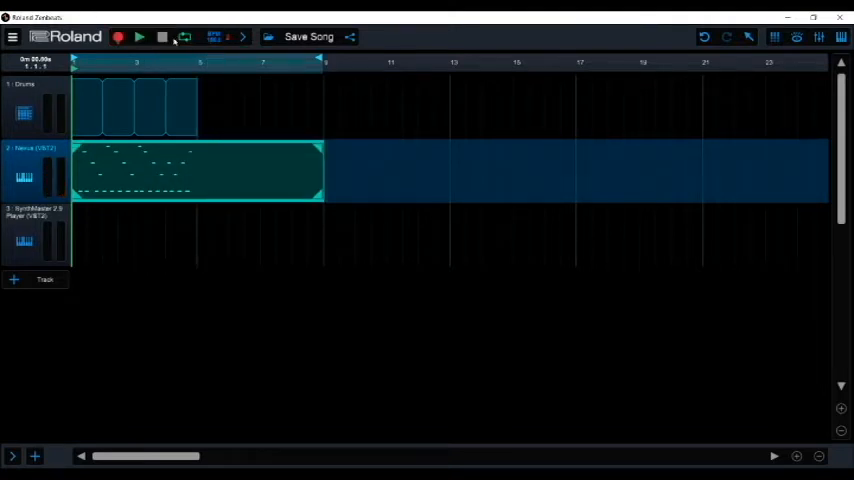
Step: Record an eight-bar melody clip onto the Nexus track
{"action": "left_click", "coordinate": [184, 36]}
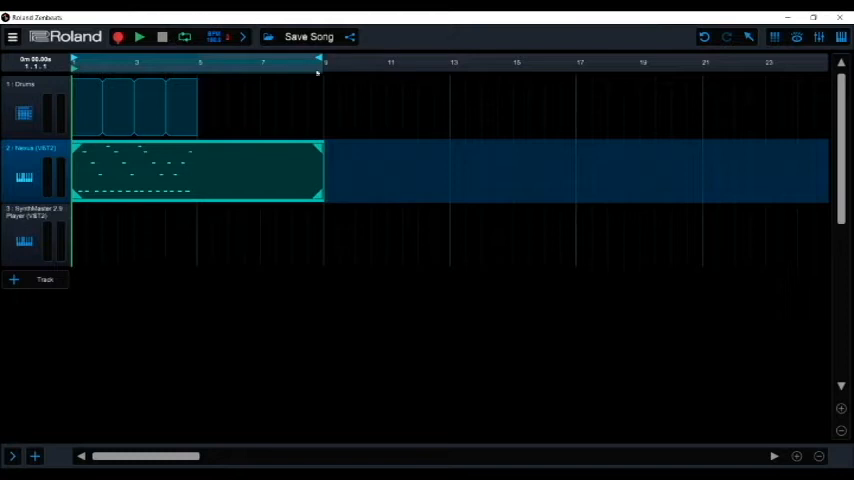
{"action": "mouse_move", "coordinate": [168, 156]}
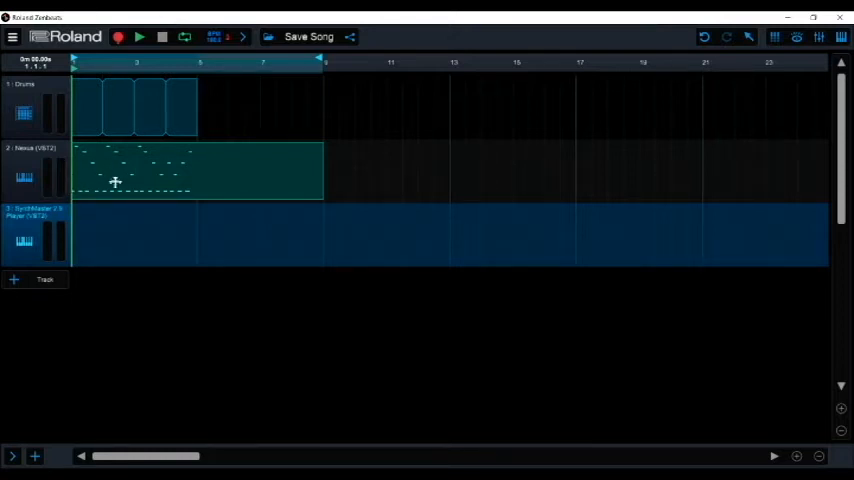
{"action": "mouse_move", "coordinate": [92, 238]}
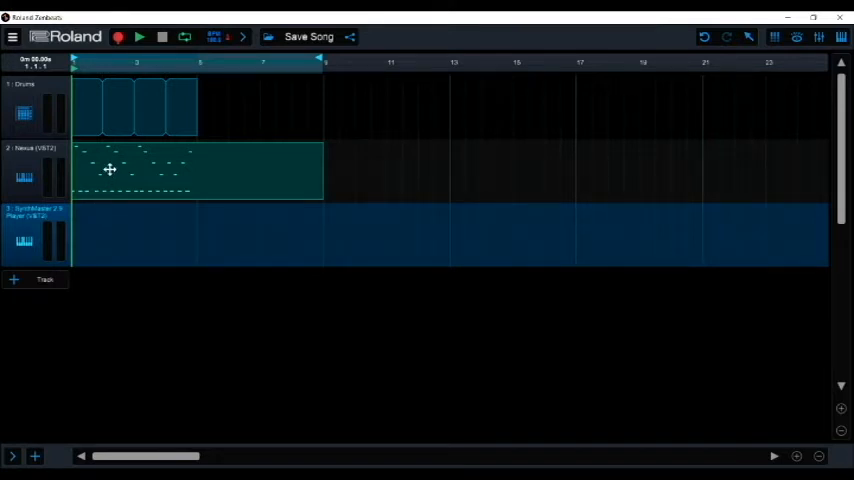
Step: Reposition later notes of the melody clip in the piano roll, loop it and return to the arrangement
{"action": "double_click", "coordinate": [108, 168]}
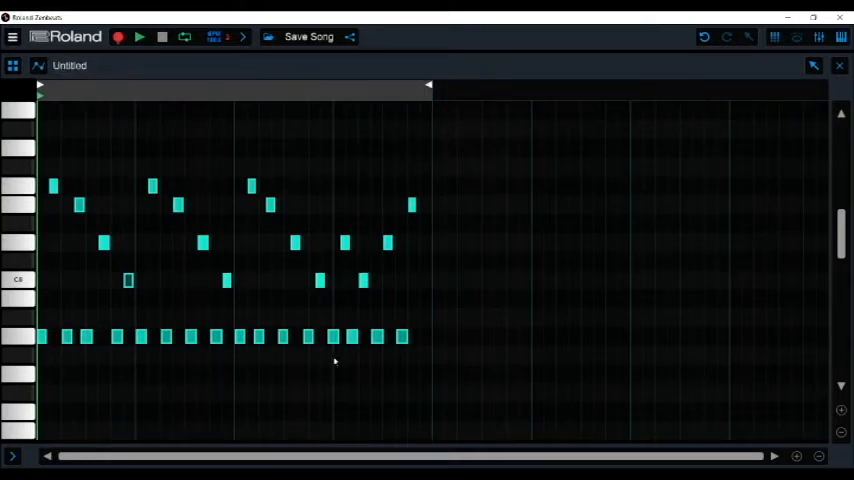
{"action": "mouse_move", "coordinate": [136, 364]}
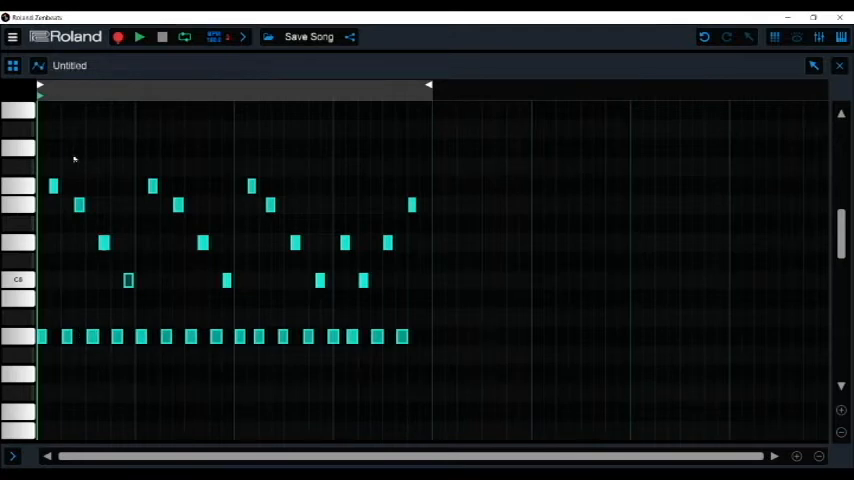
{"action": "mouse_move", "coordinate": [118, 322]}
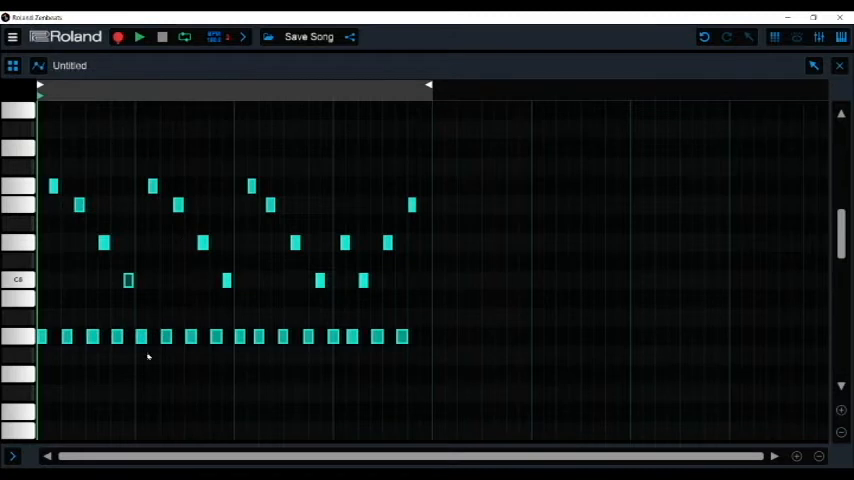
{"action": "mouse_move", "coordinate": [58, 140]}
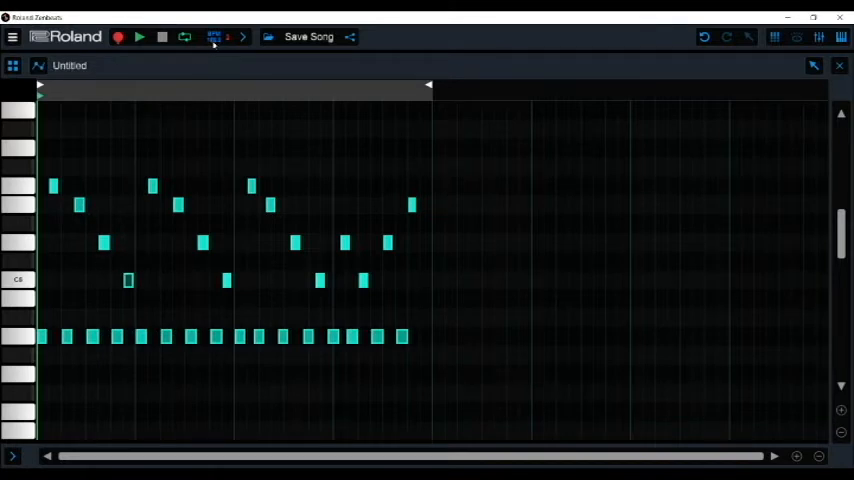
{"action": "mouse_move", "coordinate": [170, 264]}
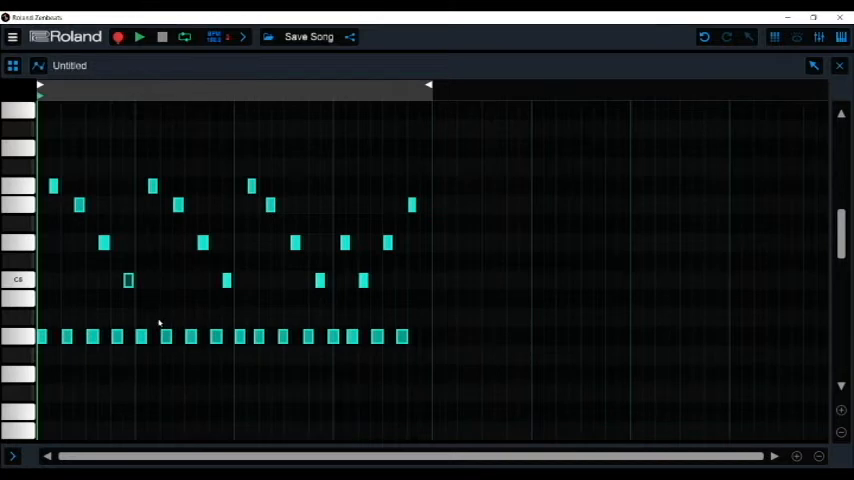
{"action": "mouse_move", "coordinate": [204, 336]}
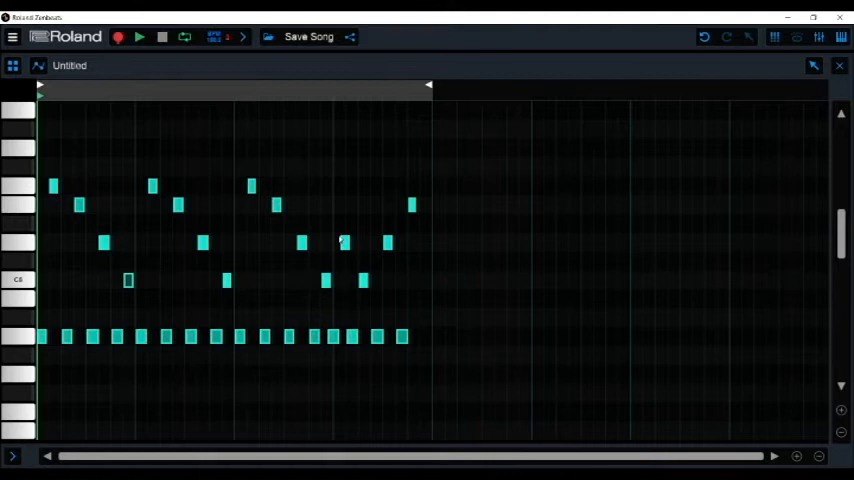
{"action": "left_click_drag", "start_coordinate": [410, 232], "coordinate": [464, 388]}
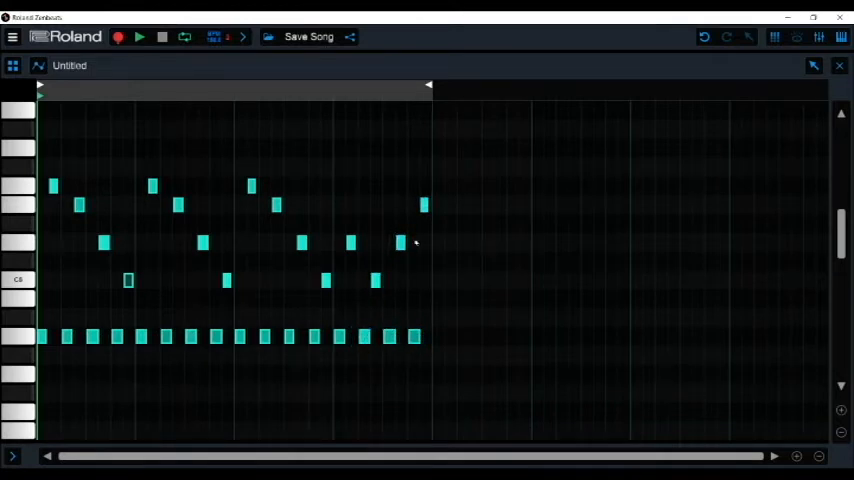
{"action": "left_click", "coordinate": [12, 64]}
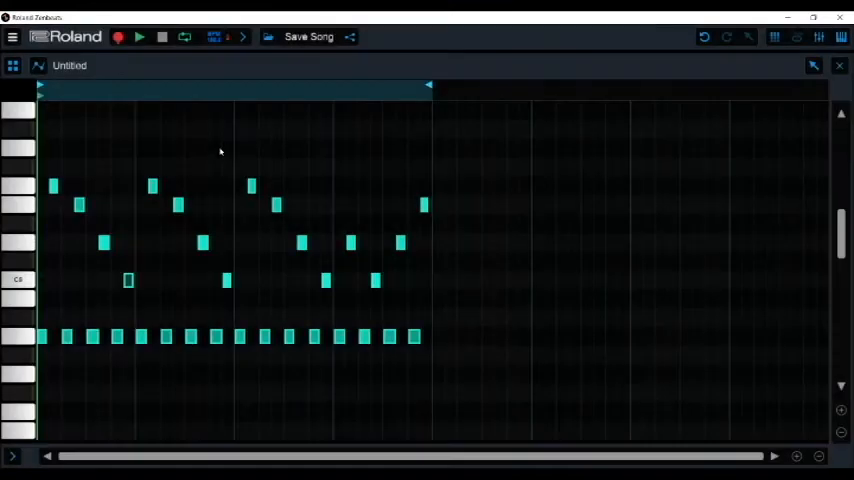
{"action": "left_click", "coordinate": [140, 36]}
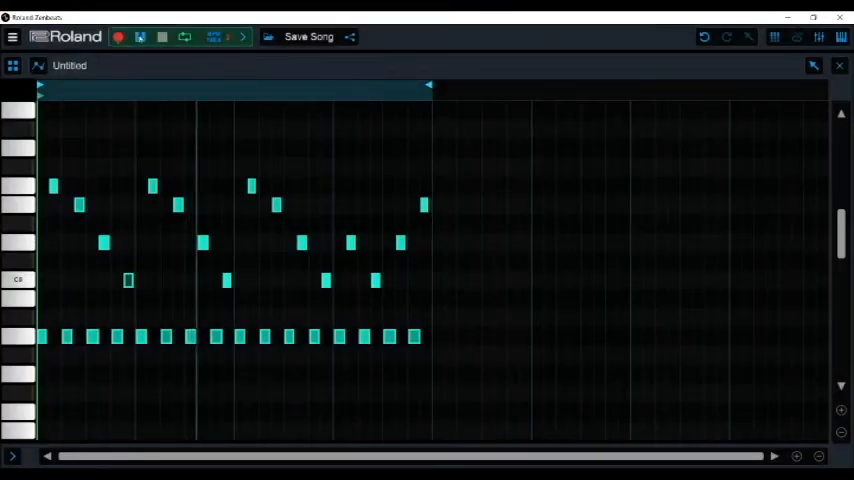
{"action": "left_click", "coordinate": [140, 36]}
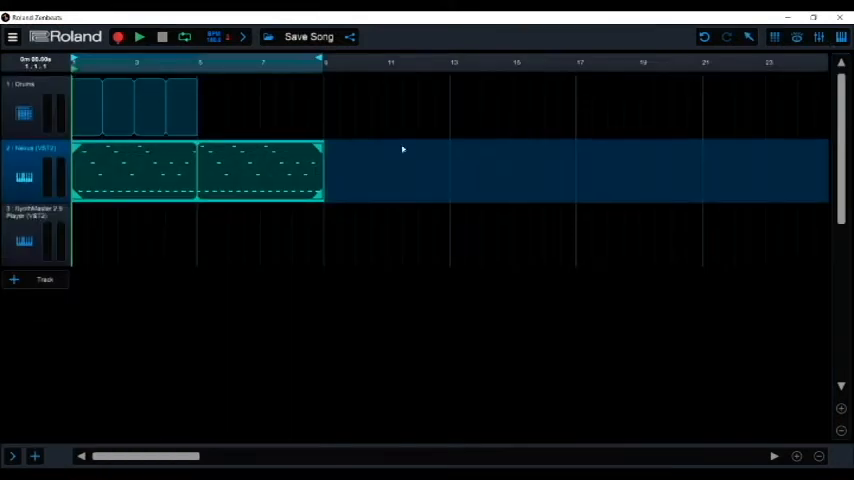
{"action": "mouse_move", "coordinate": [220, 176]}
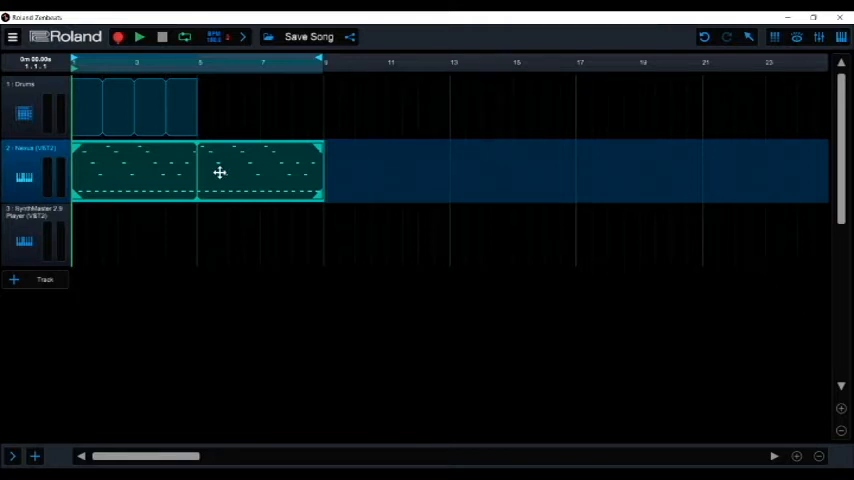
Step: Move the melody clips onto the SynthMaster lane, play the song and show the track inspector
{"action": "left_click_drag", "start_coordinate": [220, 172], "coordinate": [220, 236]}
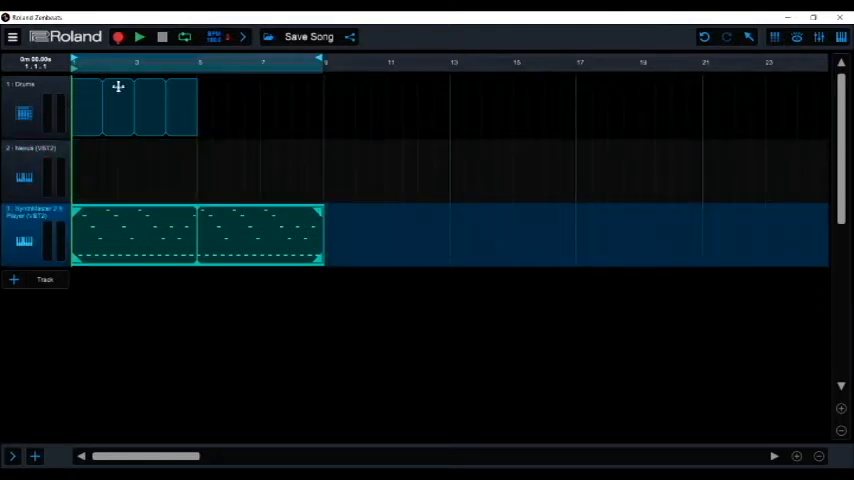
{"action": "left_click", "coordinate": [140, 36]}
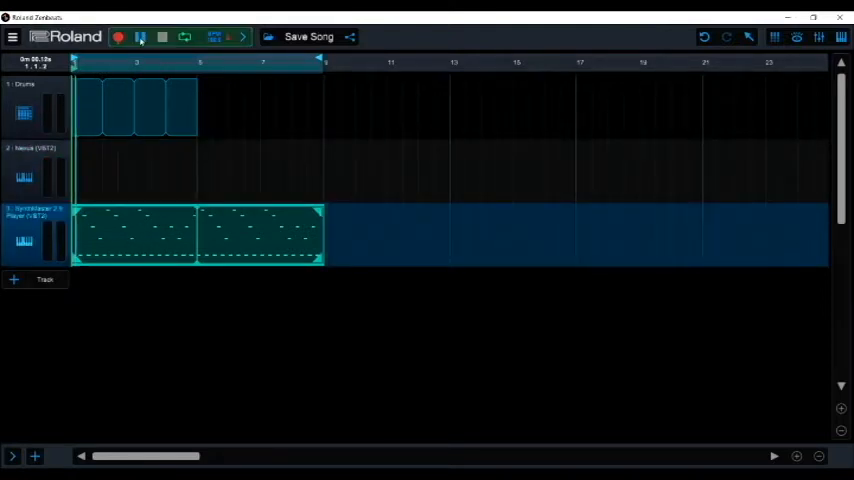
{"action": "left_click", "coordinate": [140, 36]}
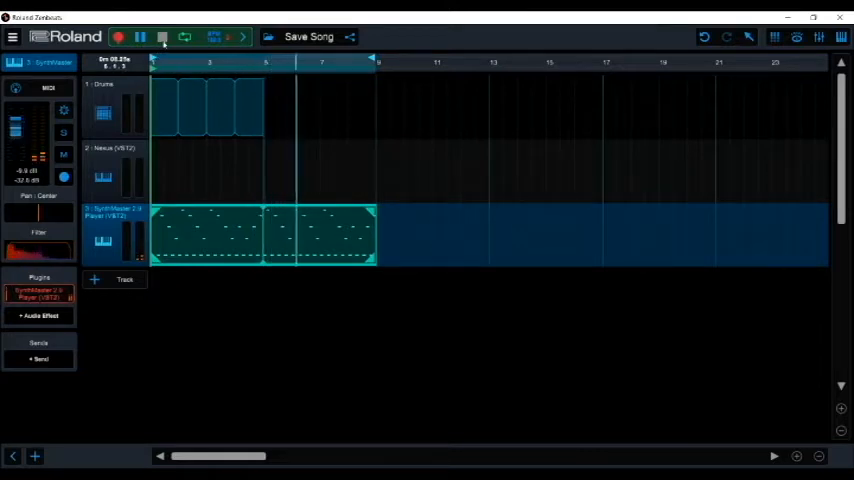
Step: Stop playback, add a fourth instrument track and load Nexus from the All Plugins list
{"action": "left_click", "coordinate": [140, 36]}
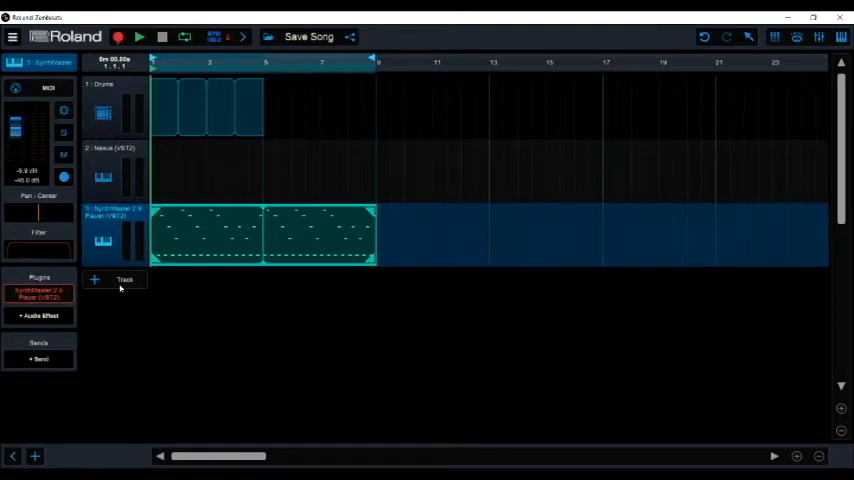
{"action": "left_click", "coordinate": [112, 280]}
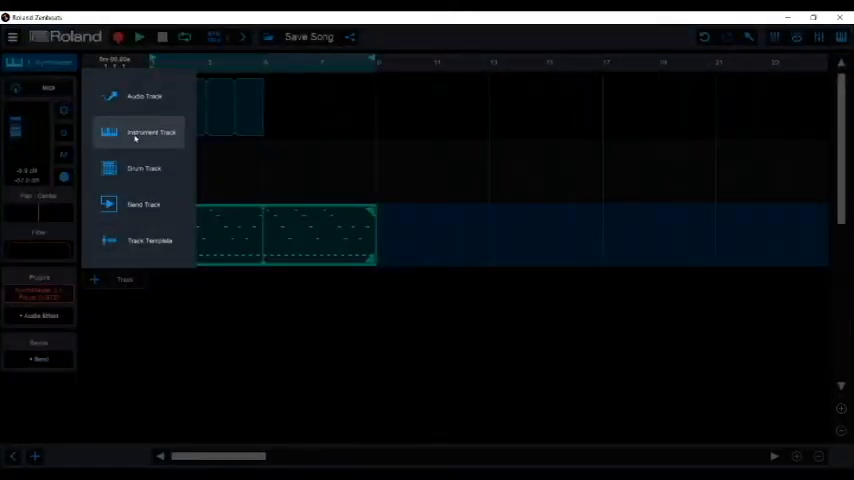
{"action": "left_click", "coordinate": [152, 132]}
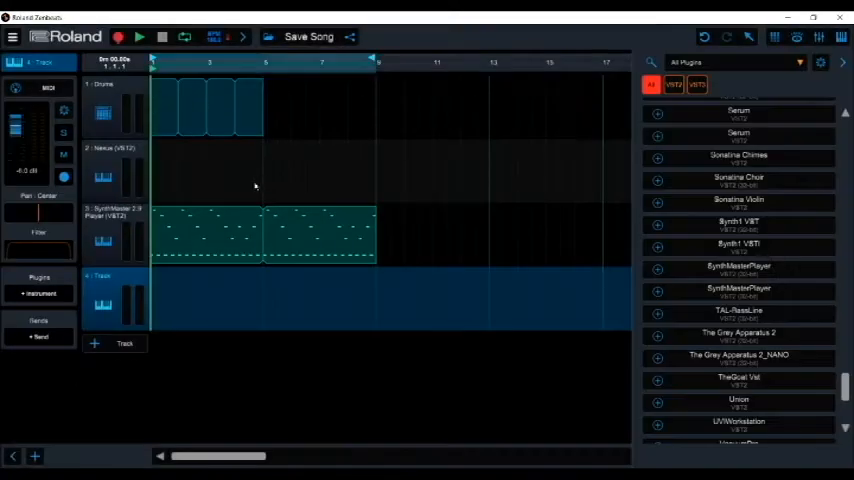
{"action": "mouse_move", "coordinate": [468, 216]}
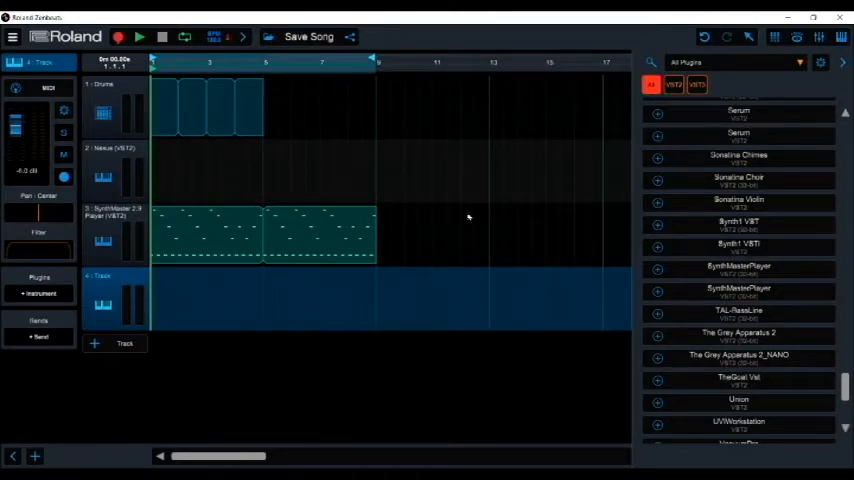
{"action": "scroll", "scroll_direction": "up", "scroll_amount": 3}
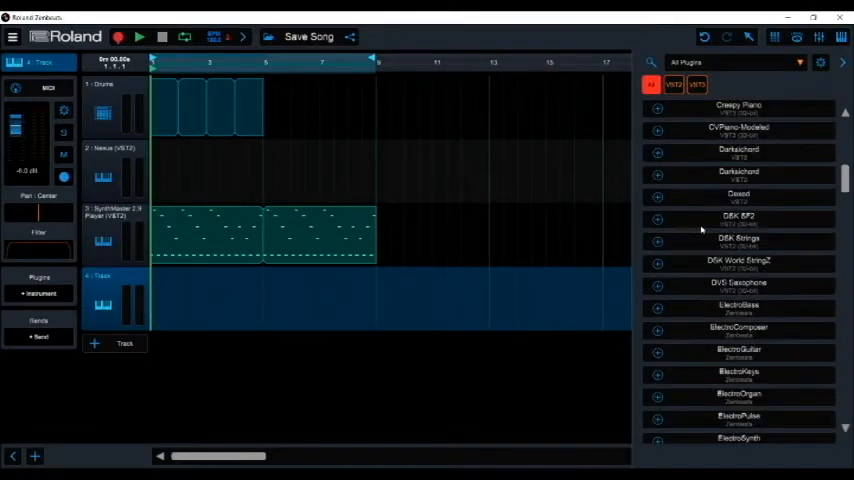
{"action": "scroll", "scroll_direction": "up", "scroll_amount": 3}
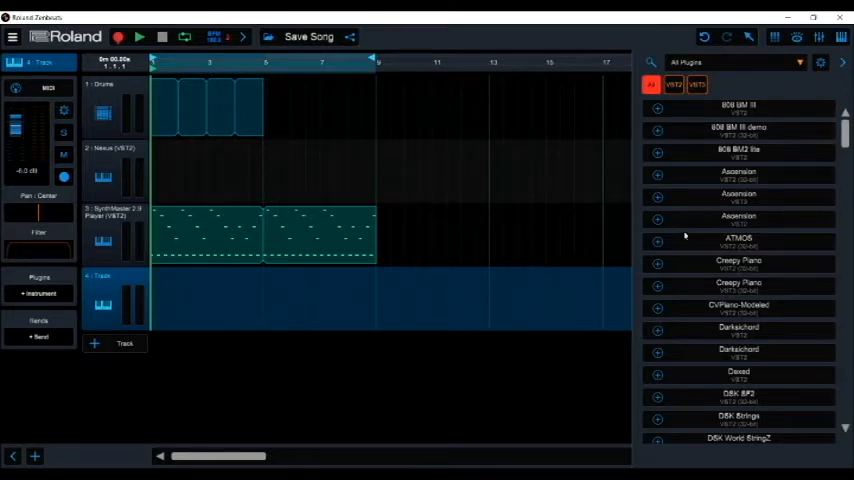
{"action": "scroll", "scroll_direction": "down", "scroll_amount": 3}
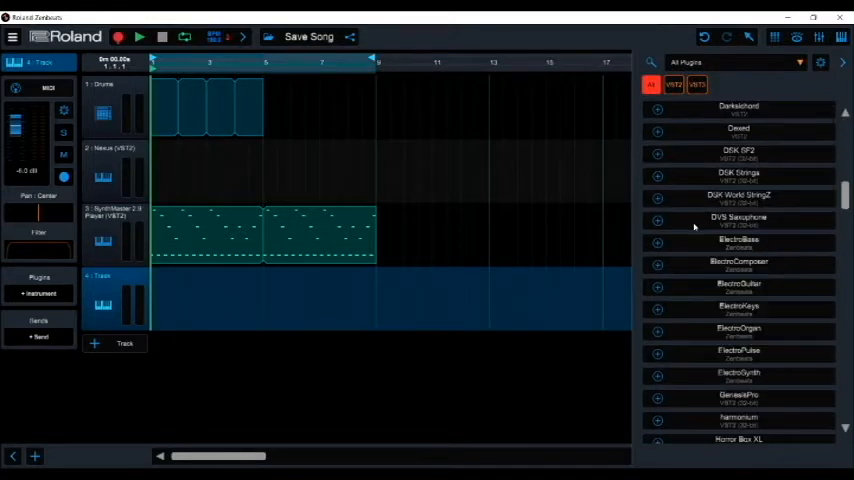
{"action": "scroll", "scroll_direction": "down", "scroll_amount": 3}
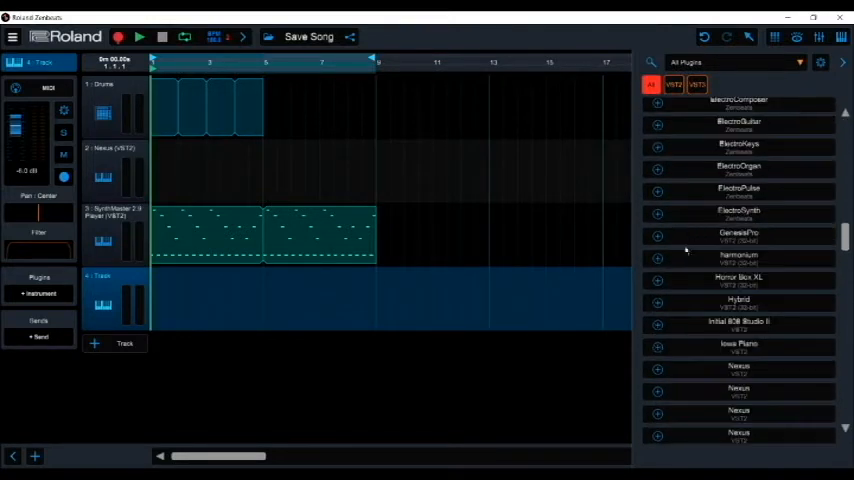
{"action": "scroll", "scroll_direction": "down", "scroll_amount": 3}
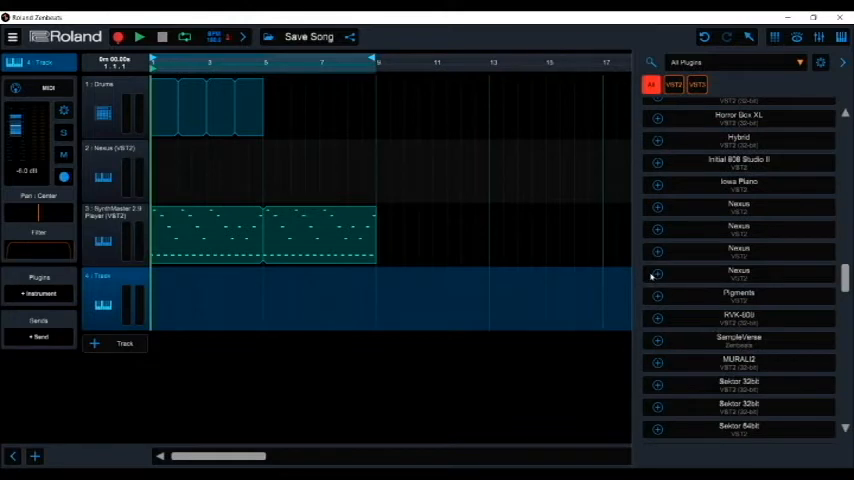
{"action": "left_click", "coordinate": [656, 272]}
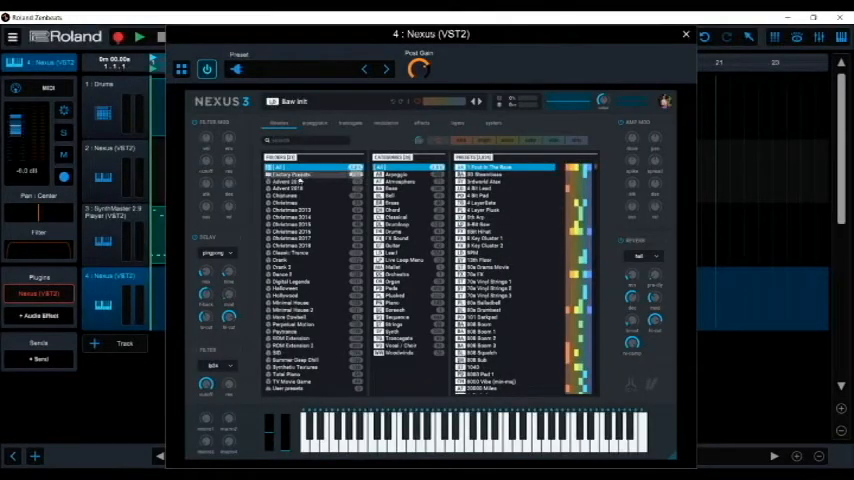
Step: Audition several Nexus bass presets, keep one and close the plugin window
{"action": "left_click", "coordinate": [396, 174]}
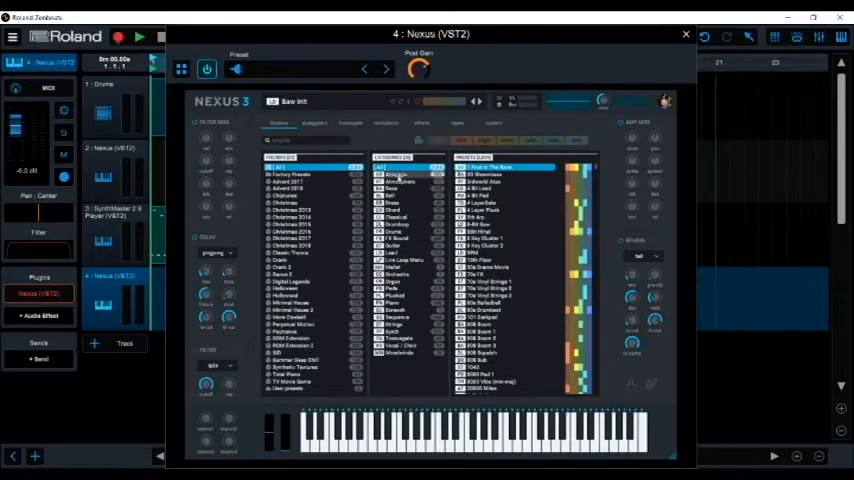
{"action": "left_click", "coordinate": [396, 188]}
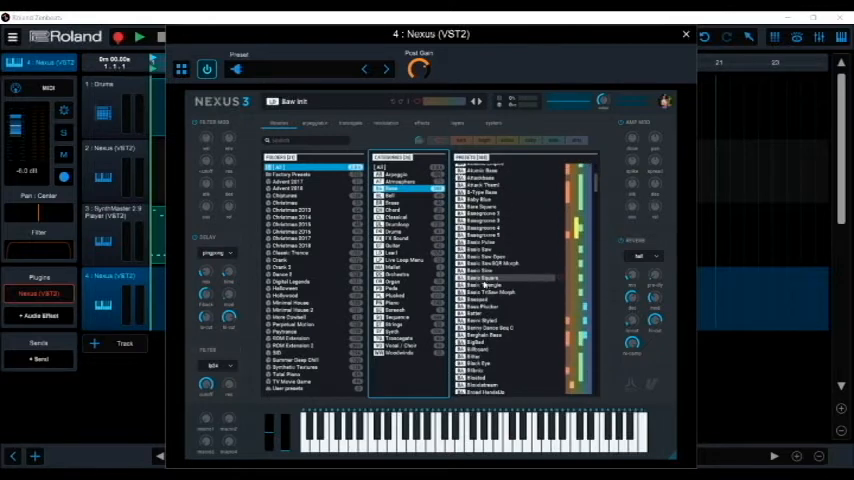
{"action": "left_click", "coordinate": [500, 288]}
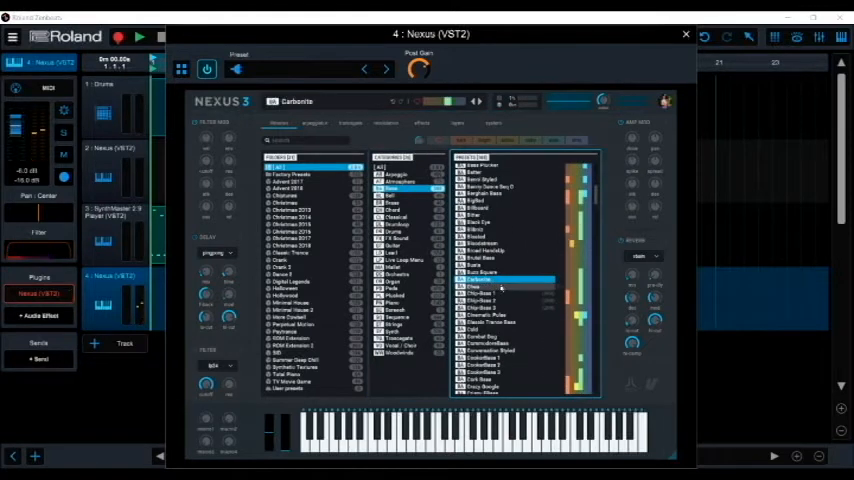
{"action": "left_click", "coordinate": [490, 304]}
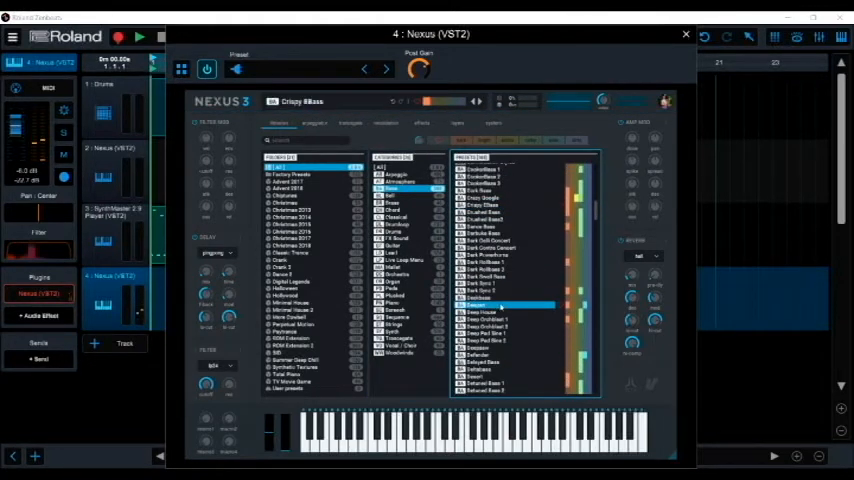
{"action": "left_click", "coordinate": [490, 324]}
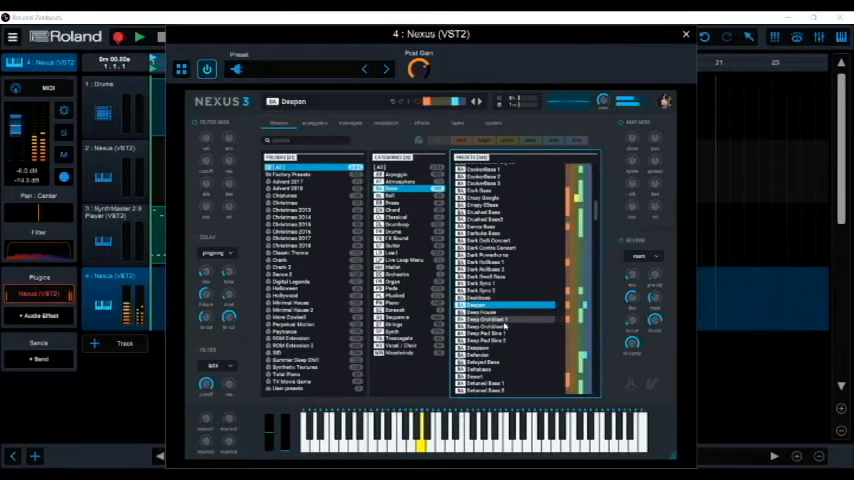
{"action": "left_click", "coordinate": [684, 34]}
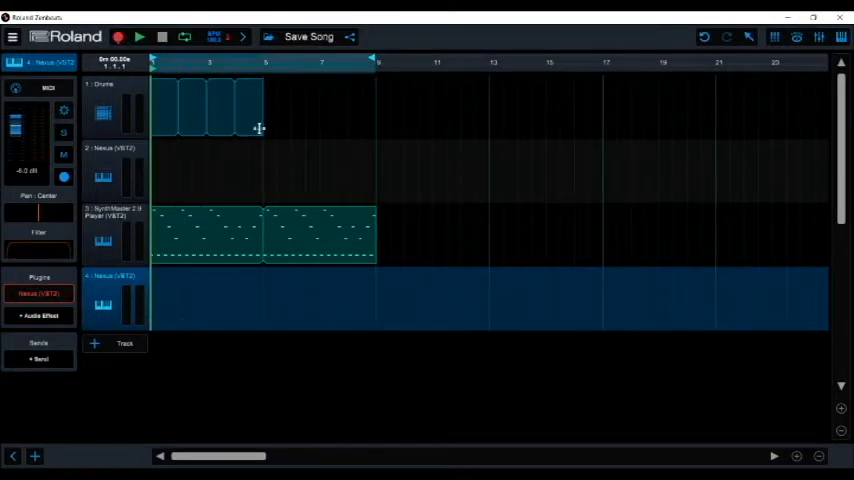
Step: Create a four-bar bass clip on track 4 and open it to enter the bass notes
{"action": "left_click", "coordinate": [140, 36]}
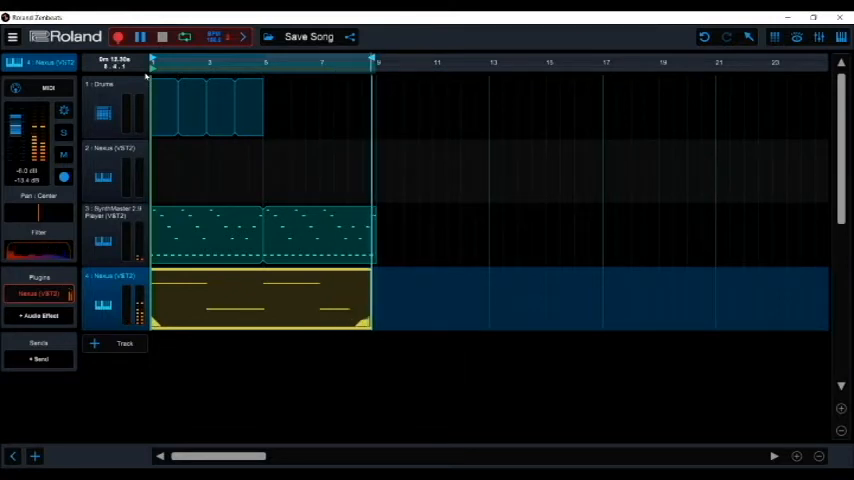
{"action": "left_click", "coordinate": [140, 36]}
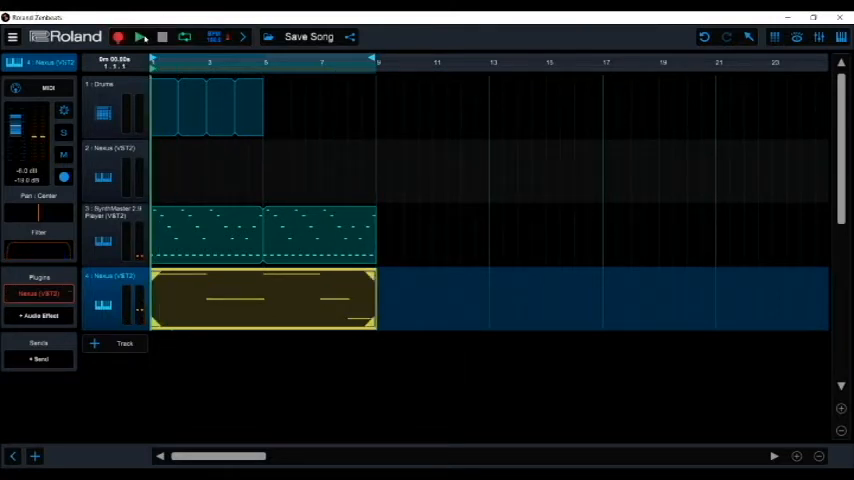
{"action": "double_click", "coordinate": [264, 300]}
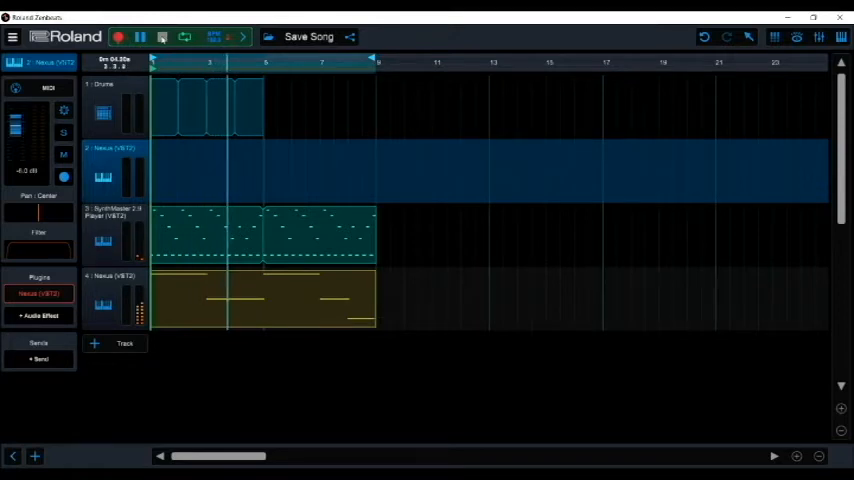
Step: Record a four-bar melody on the second Nexus track and open the new clip in the piano roll
{"action": "left_click", "coordinate": [140, 36]}
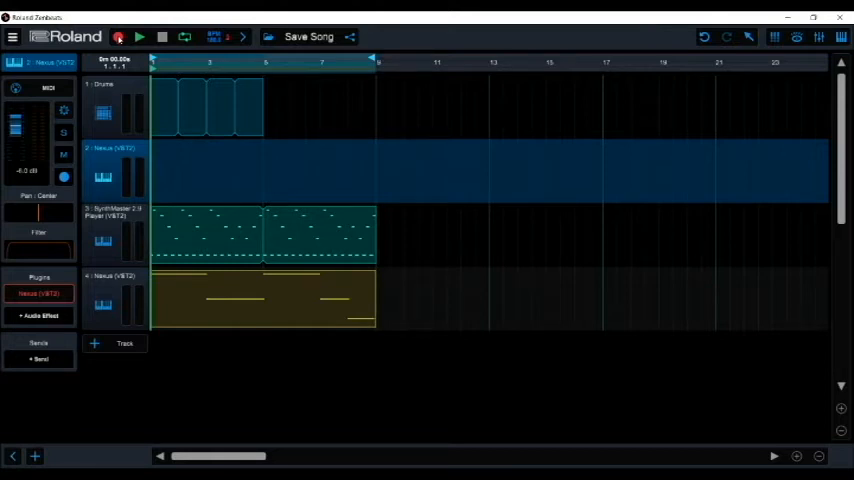
{"action": "left_click", "coordinate": [140, 36]}
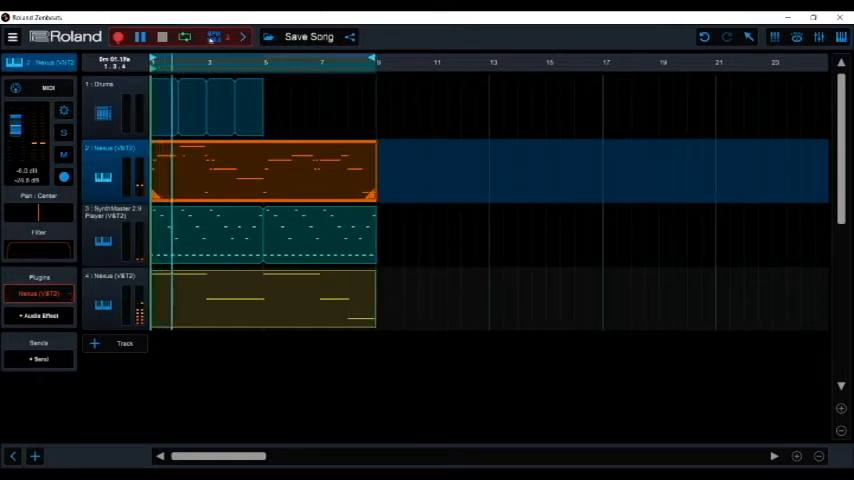
{"action": "left_click", "coordinate": [140, 36]}
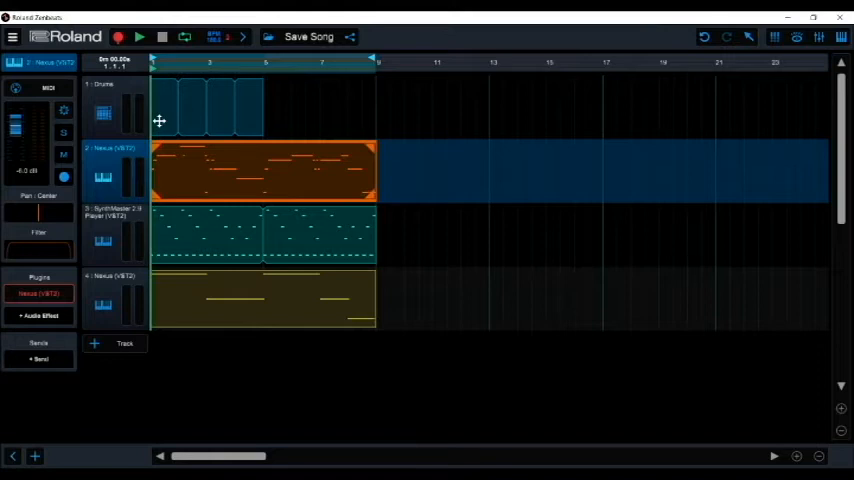
{"action": "left_click", "coordinate": [140, 36]}
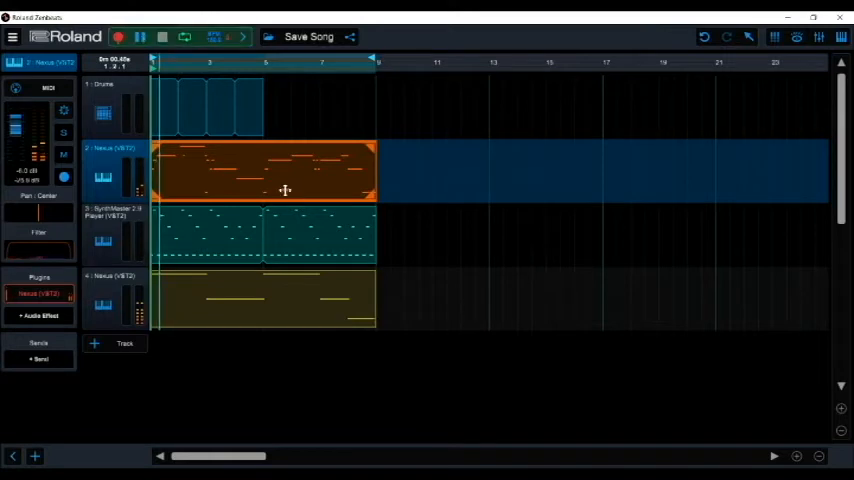
{"action": "double_click", "coordinate": [264, 170]}
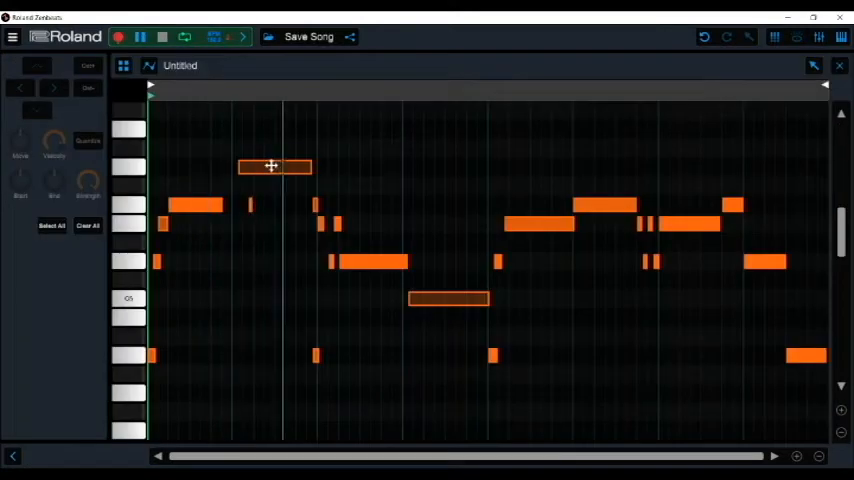
Step: Shorten a high melody note and adjust a couple of mid-clip notes in the piano roll
{"action": "left_click", "coordinate": [270, 166]}
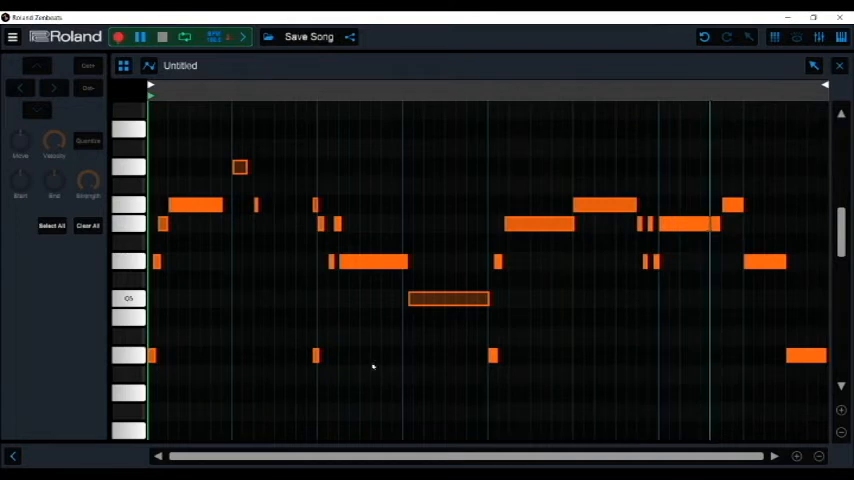
{"action": "left_click", "coordinate": [370, 260]}
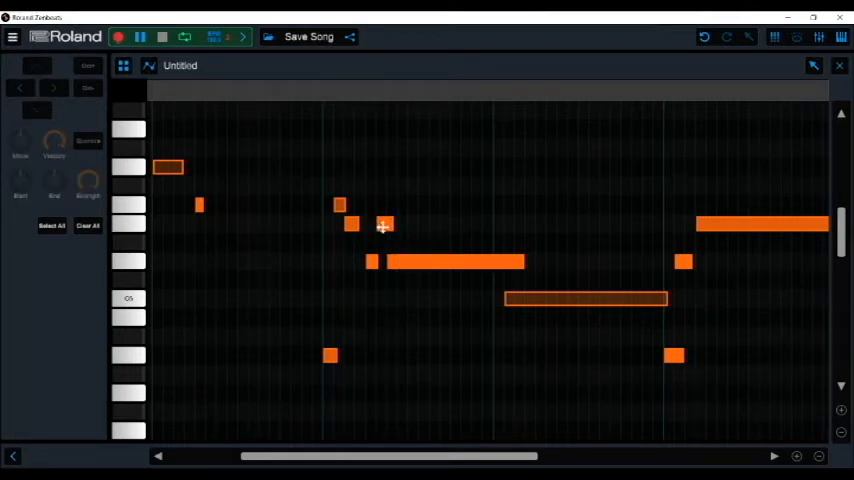
{"action": "left_click", "coordinate": [450, 260]}
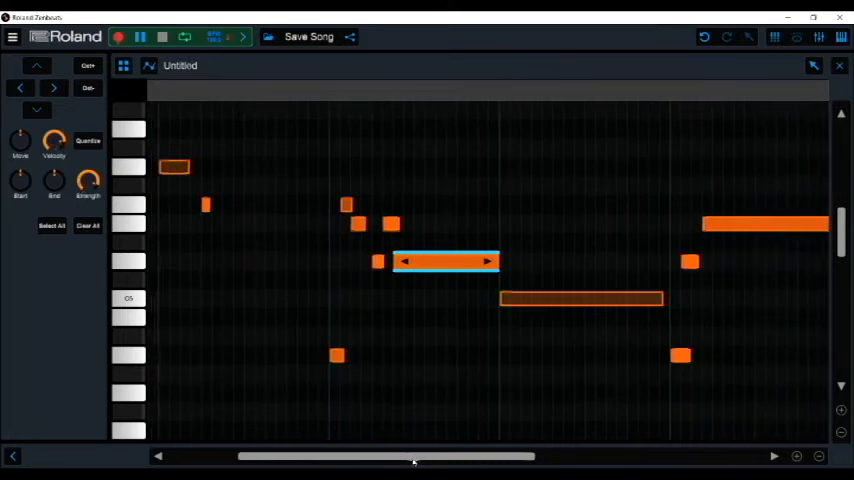
{"action": "scroll", "scroll_direction": "left", "scroll_amount": 3}
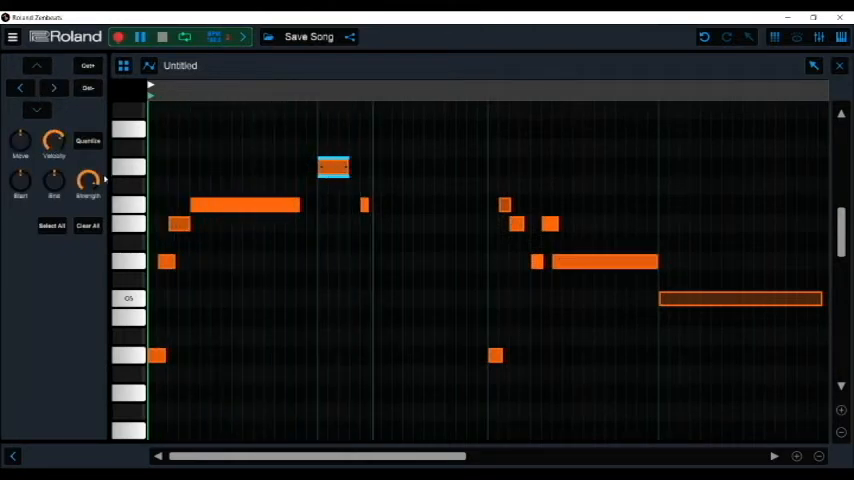
{"action": "scroll", "scroll_direction": "right", "scroll_amount": 3}
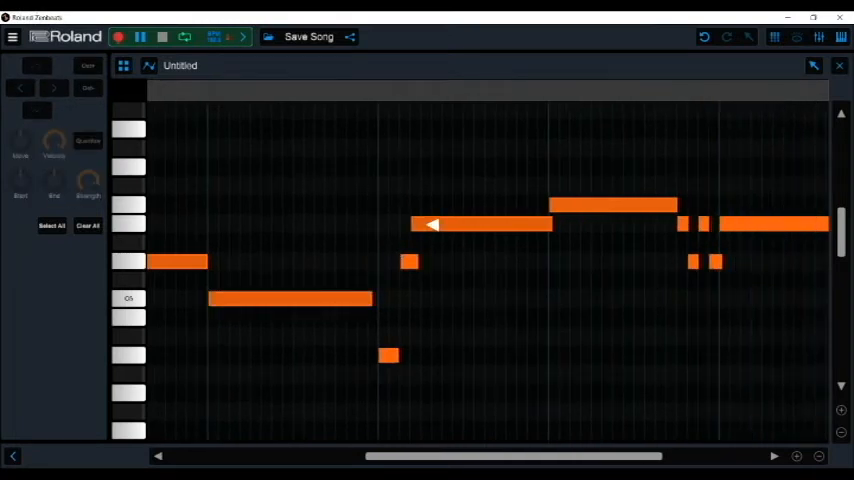
Step: Stretch a selected melody note longer, then switch to the Drums pad sequencer
{"action": "left_click", "coordinate": [480, 224]}
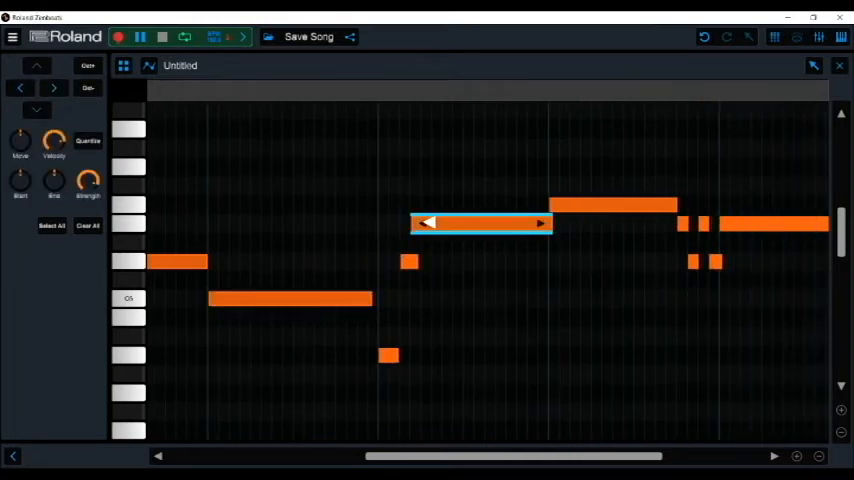
{"action": "left_click_drag", "start_coordinate": [480, 222], "coordinate": [612, 204]}
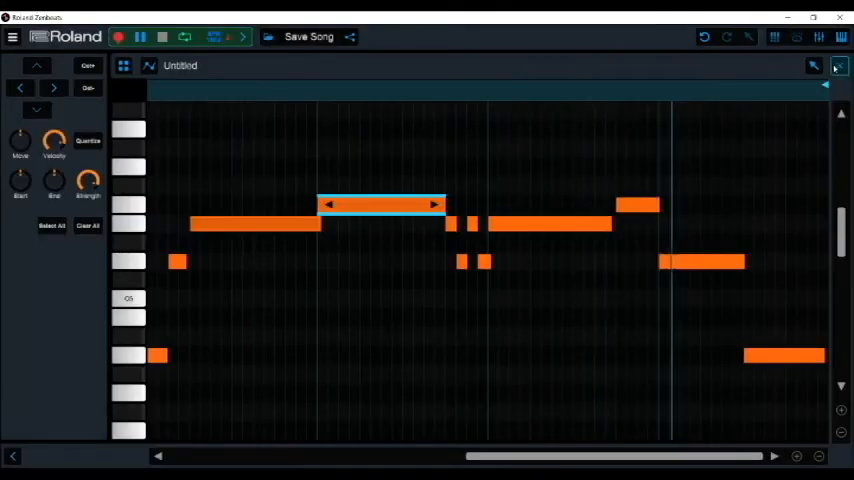
{"action": "left_click", "coordinate": [838, 64]}
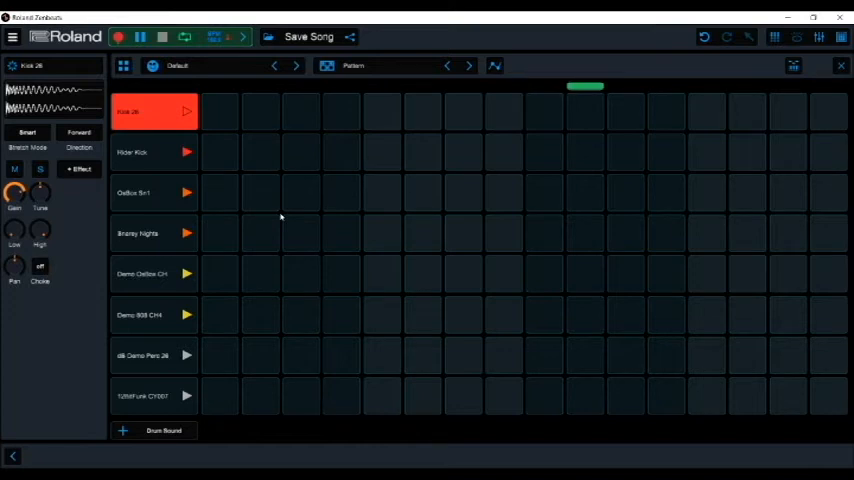
Step: Use Change Sound on the first drum pad and audition a hi-hat sample from the browser
{"action": "right_click", "coordinate": [154, 112]}
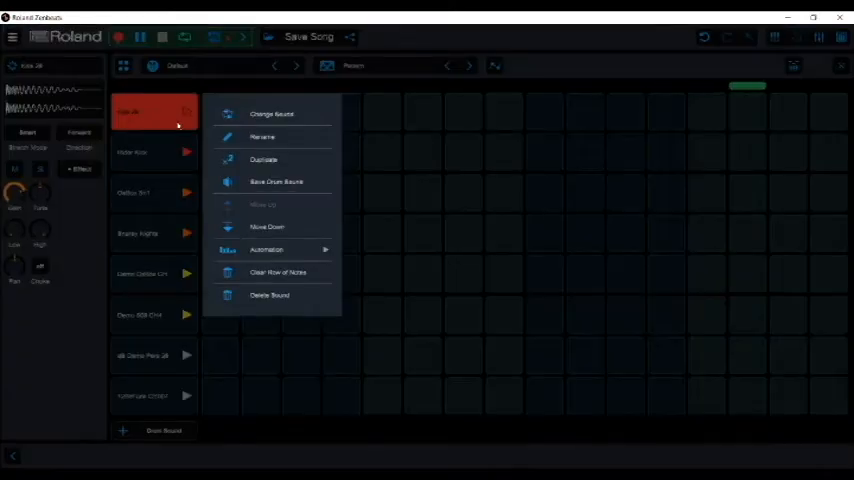
{"action": "left_click", "coordinate": [272, 112]}
{"action": "type", "text": "black"}
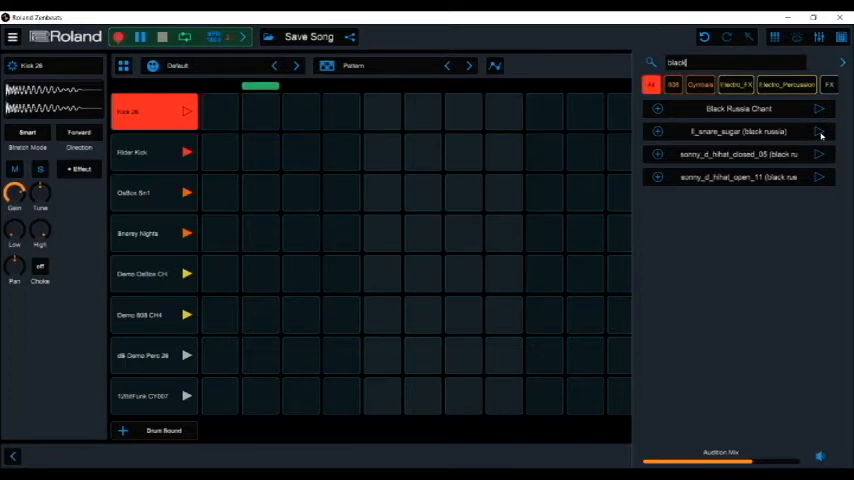
{"action": "left_click", "coordinate": [736, 132]}
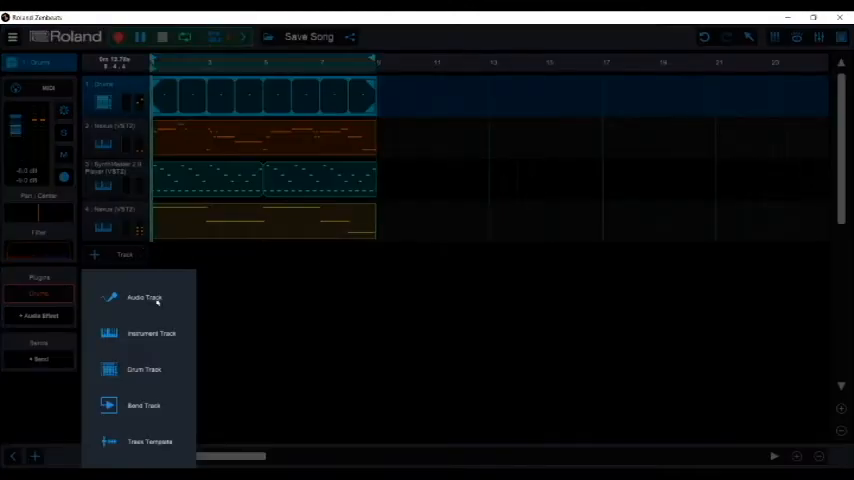
Step: Add a drum track with a steady hat step row, then add a second empty drum track
{"action": "left_click", "coordinate": [144, 368]}
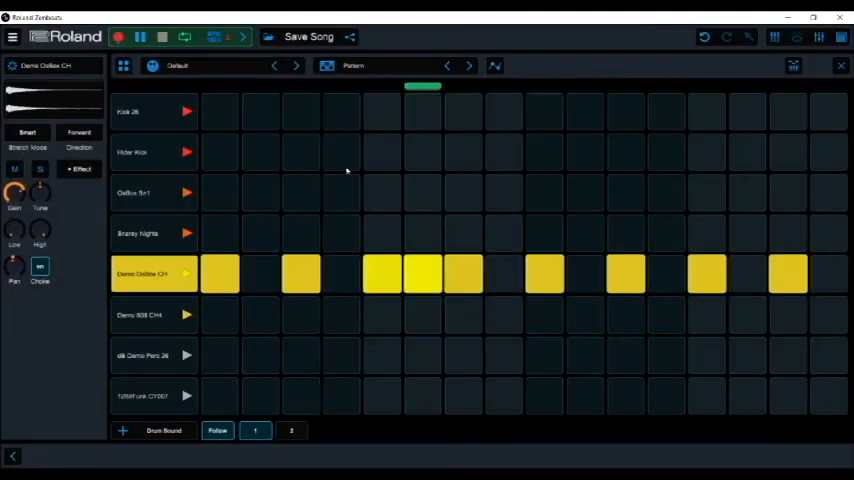
{"action": "left_click", "coordinate": [292, 430]}
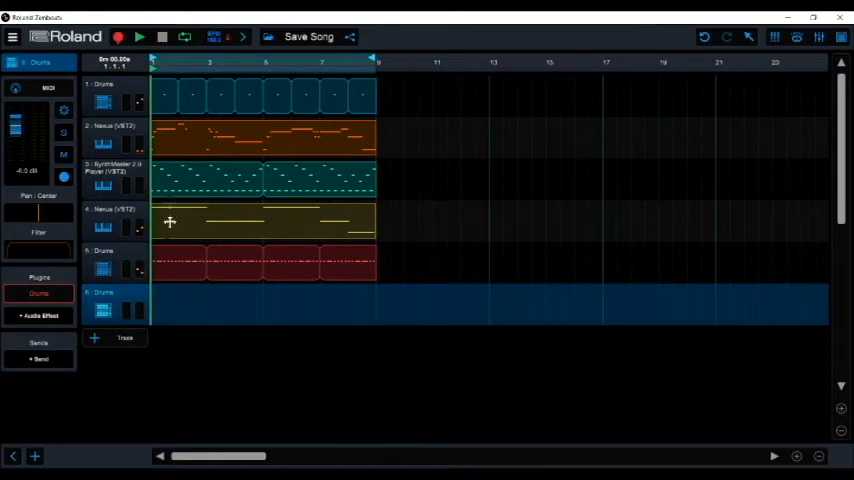
{"action": "mouse_move", "coordinate": [228, 332]}
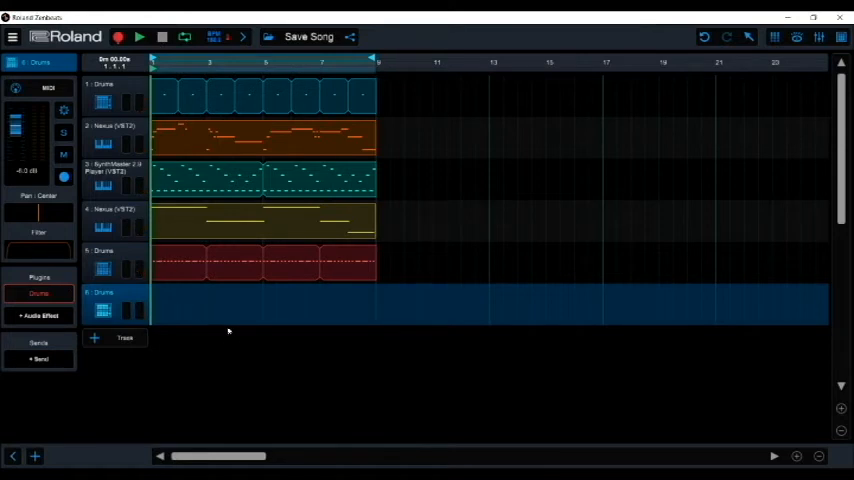
Step: Program a run of kick hits across the steps of the new drum track's top row
{"action": "left_click", "coordinate": [164, 304]}
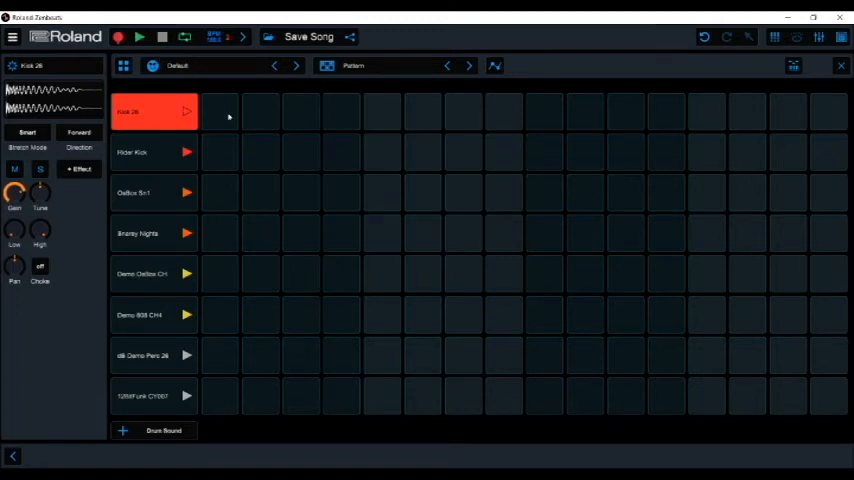
{"action": "left_click", "coordinate": [140, 36]}
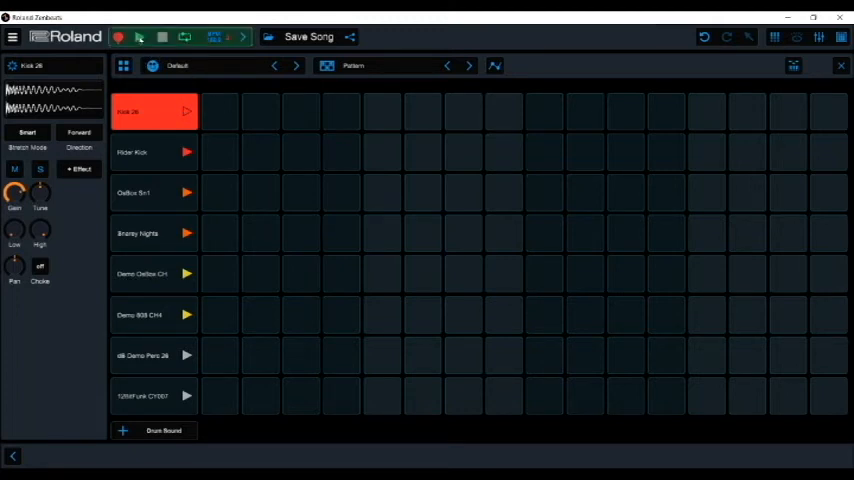
{"action": "left_click", "coordinate": [140, 36]}
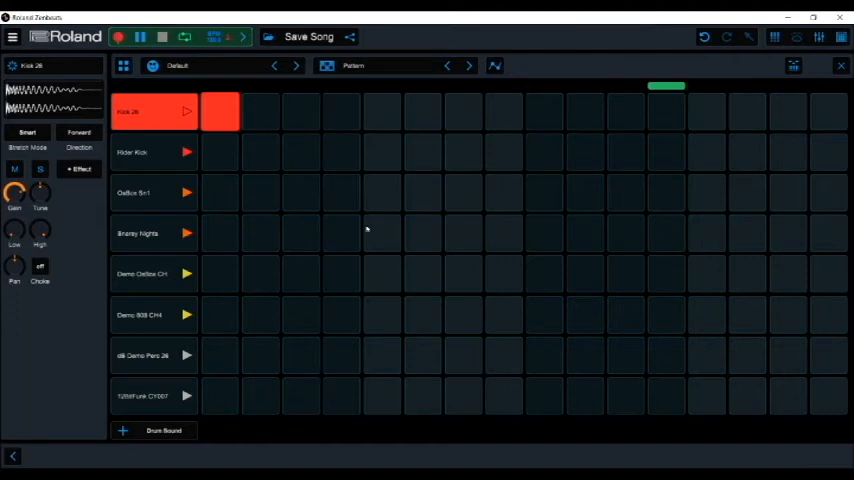
{"action": "left_click", "coordinate": [382, 112]}
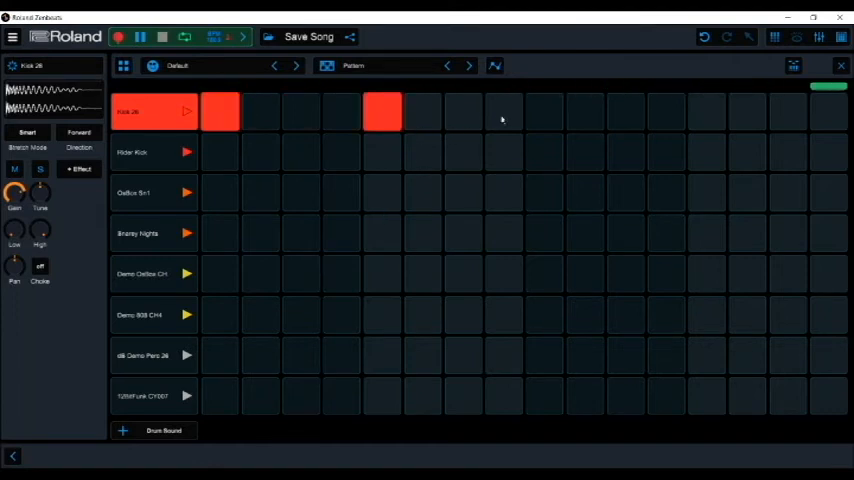
{"action": "left_click", "coordinate": [140, 36]}
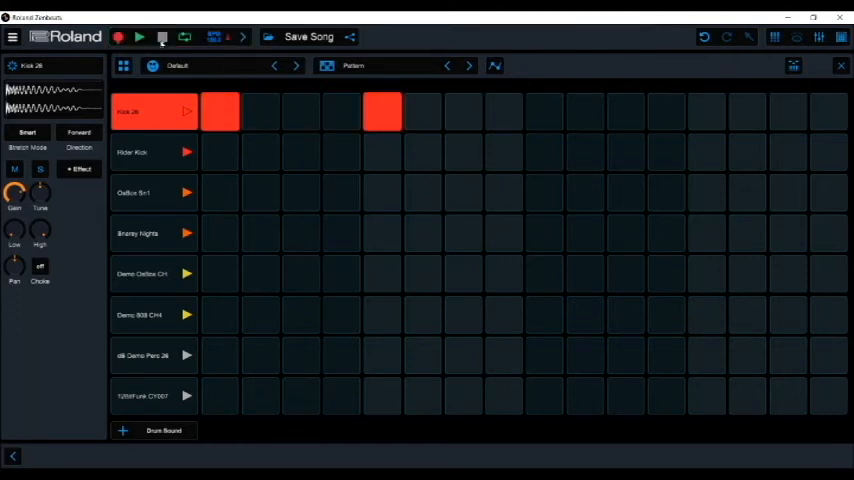
{"action": "left_click", "coordinate": [382, 110]}
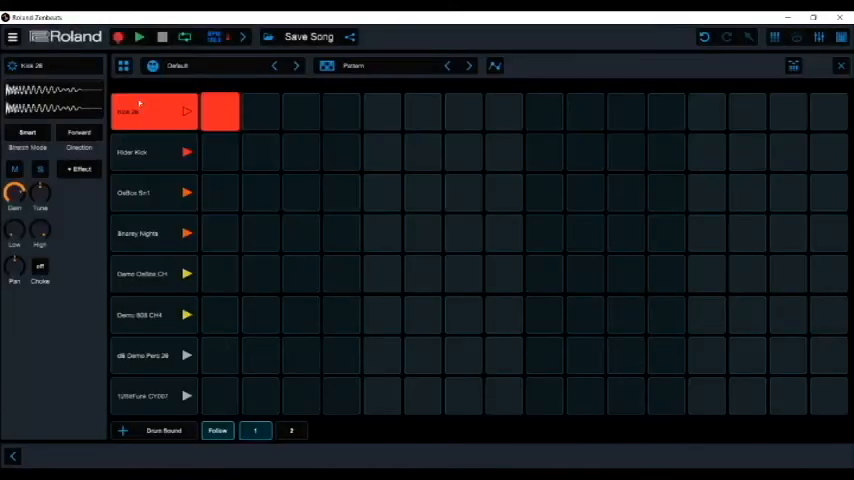
{"action": "left_click", "coordinate": [140, 36]}
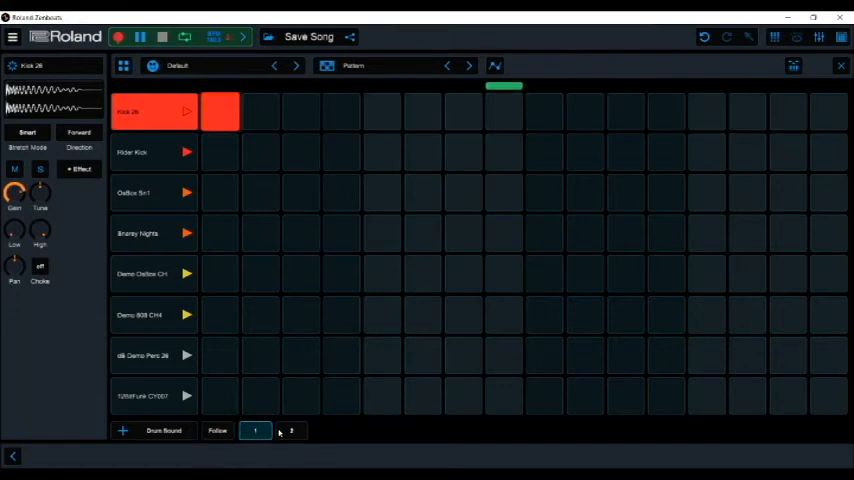
{"action": "left_click", "coordinate": [292, 430]}
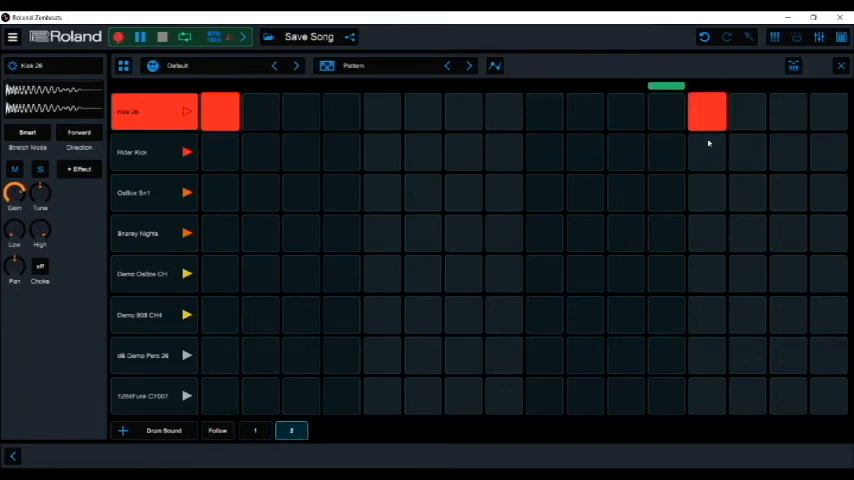
{"action": "left_click", "coordinate": [382, 112]}
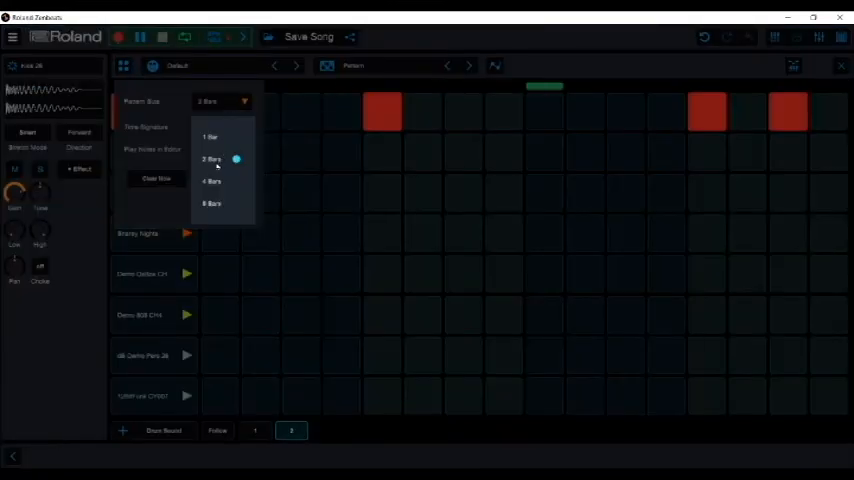
Step: Lengthen the drum pattern to two bars, then to eight bars, and bring up a drum sound's options
{"action": "left_click", "coordinate": [212, 180]}
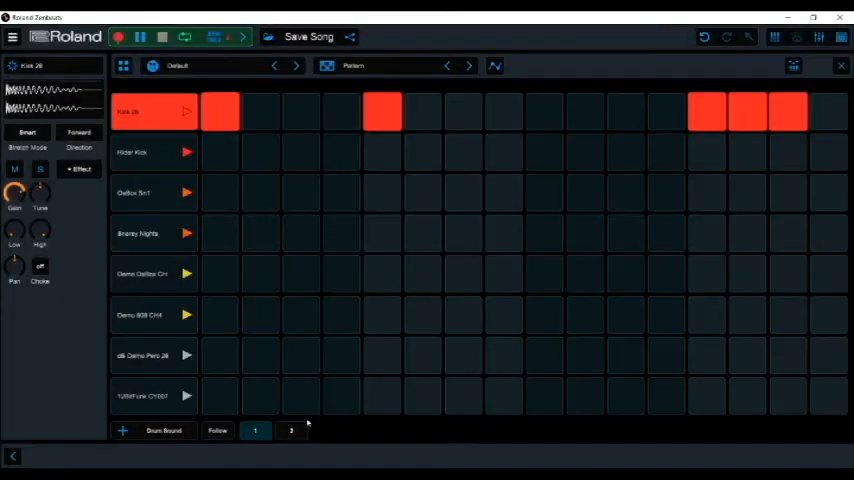
{"action": "left_click", "coordinate": [290, 430]}
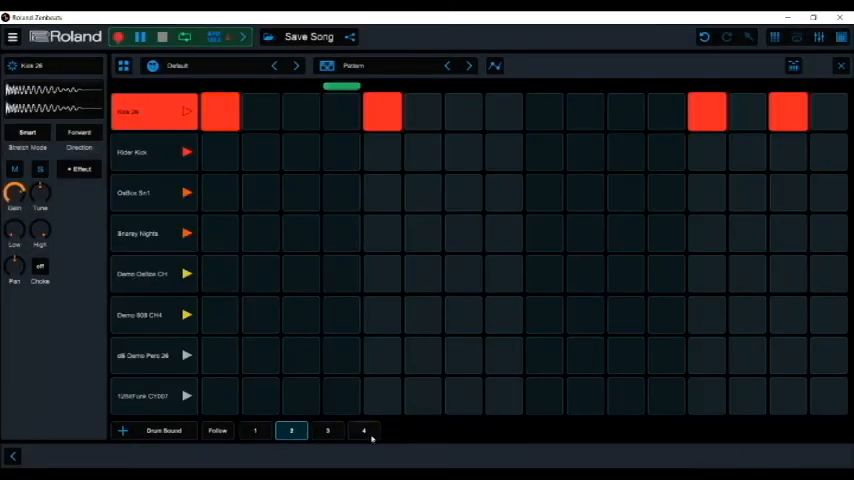
{"action": "left_click", "coordinate": [364, 430]}
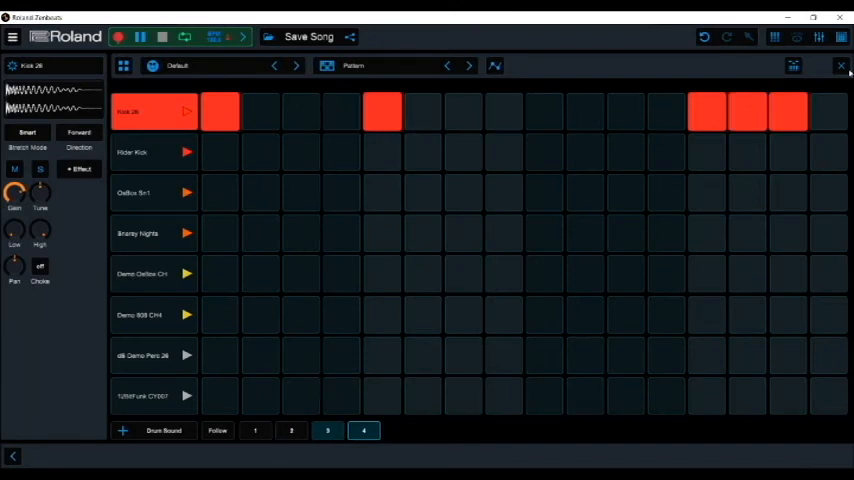
{"action": "left_click", "coordinate": [792, 64]}
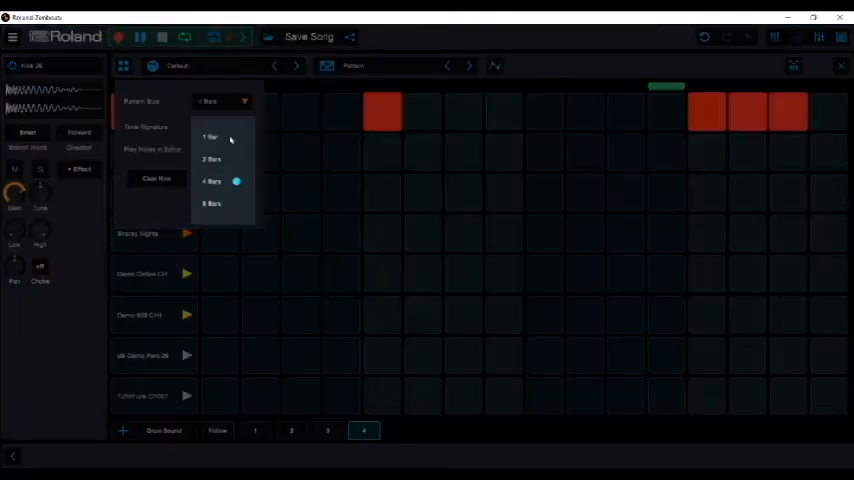
{"action": "left_click", "coordinate": [212, 204]}
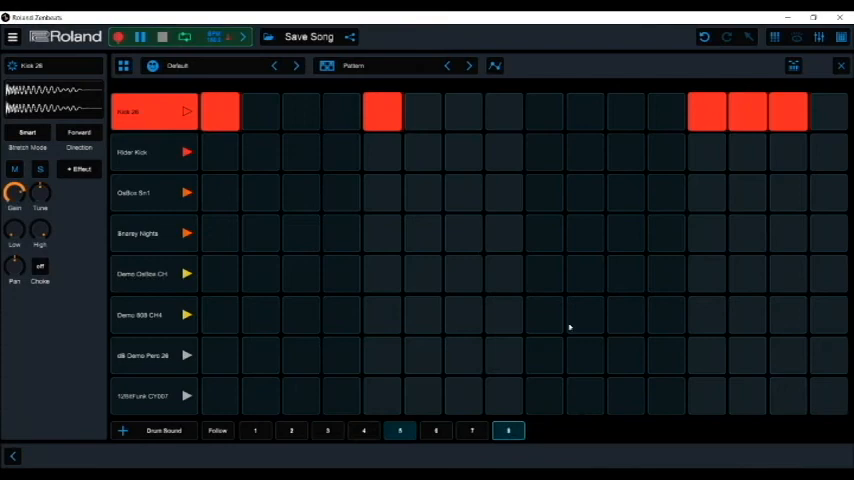
{"action": "right_click", "coordinate": [150, 152]}
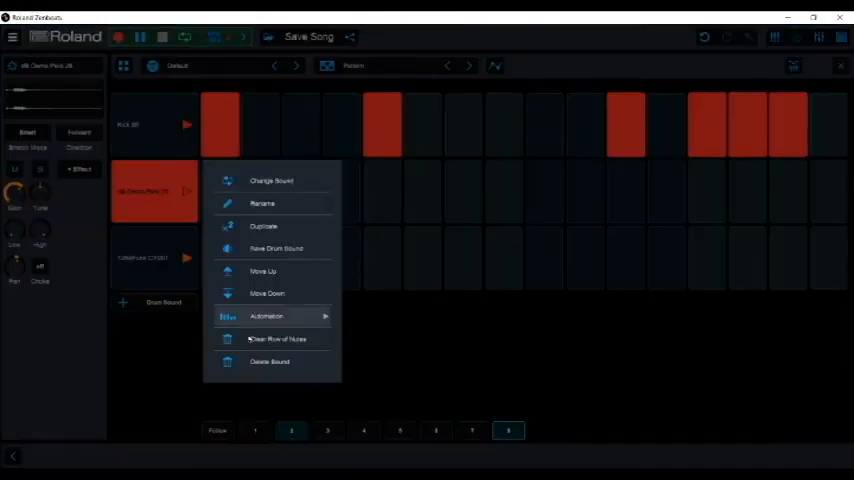
Step: Add another drum track to the song from the arrangement's track-type menu
{"action": "left_click", "coordinate": [268, 360]}
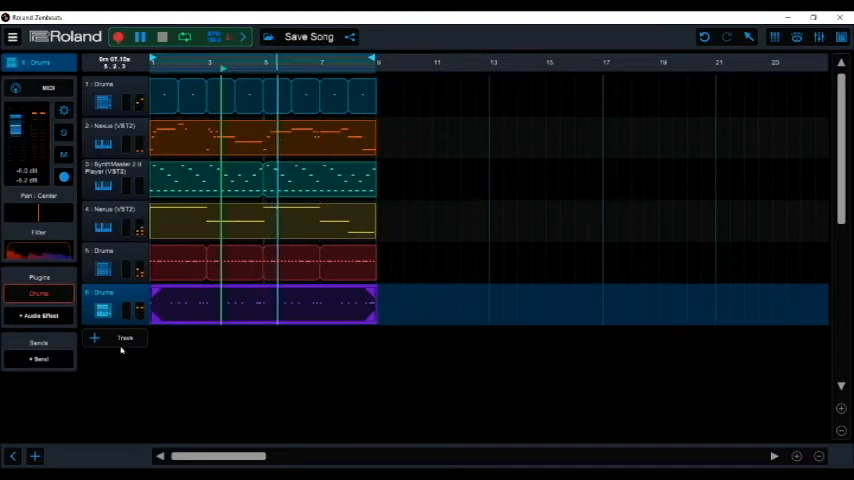
{"action": "left_click", "coordinate": [116, 338]}
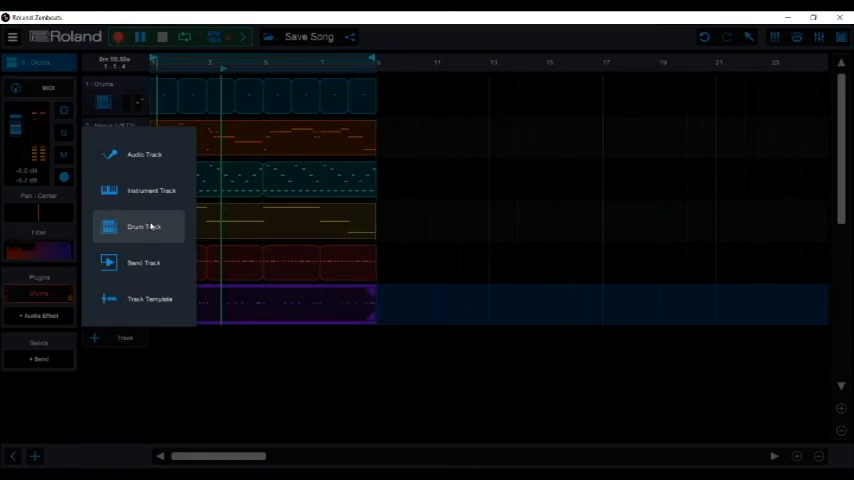
{"action": "mouse_move", "coordinate": [196, 198]}
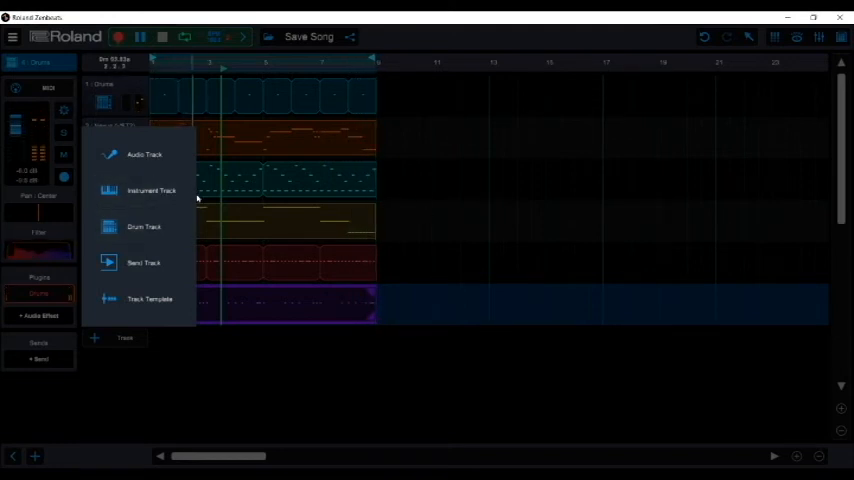
{"action": "mouse_move", "coordinate": [152, 192]}
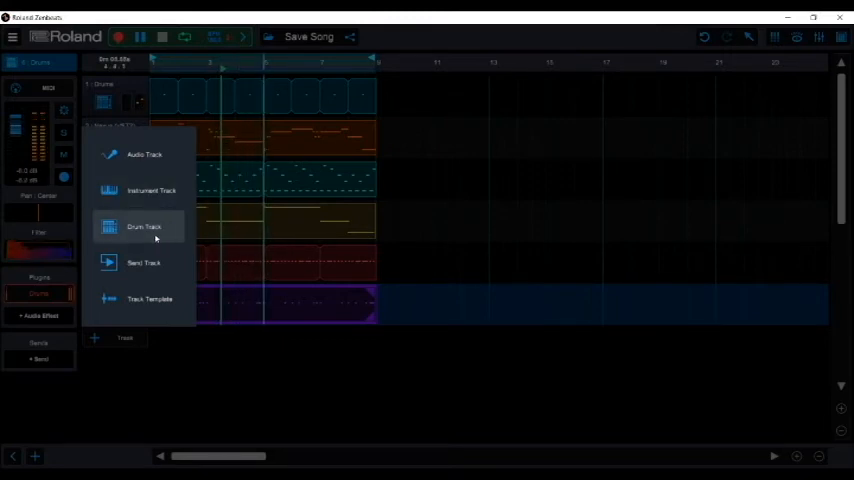
{"action": "left_click", "coordinate": [144, 226]}
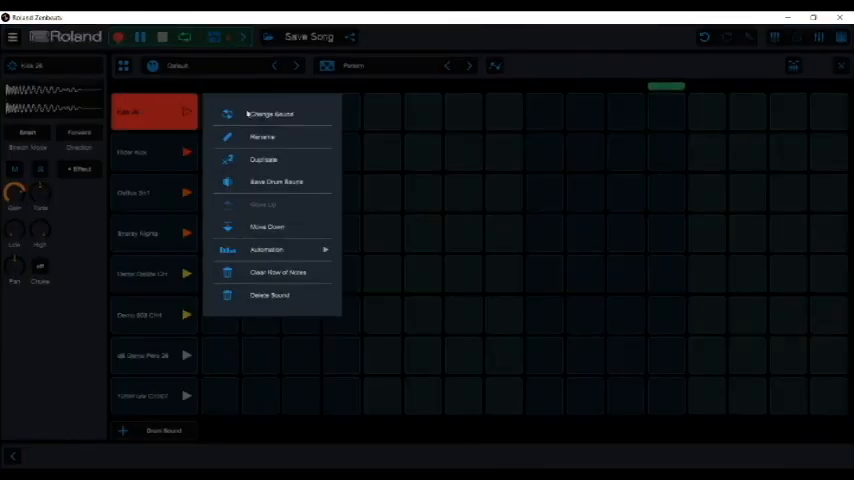
Step: Swap the top pad to an open hi-hat sample, place its hits and make the pattern two bars long
{"action": "left_click", "coordinate": [270, 112]}
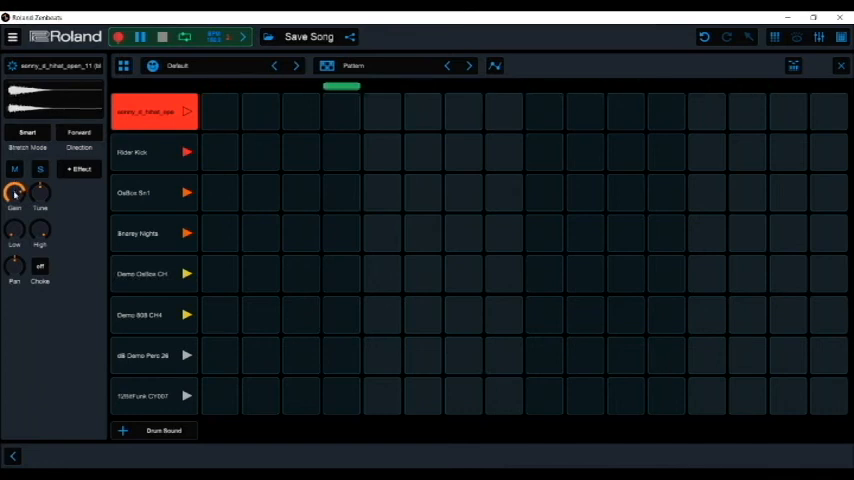
{"action": "left_click", "coordinate": [382, 112]}
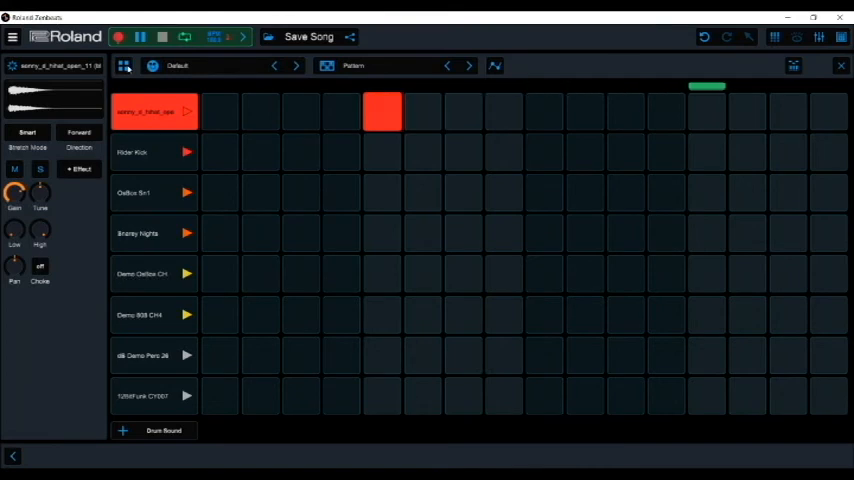
{"action": "left_click", "coordinate": [124, 64]}
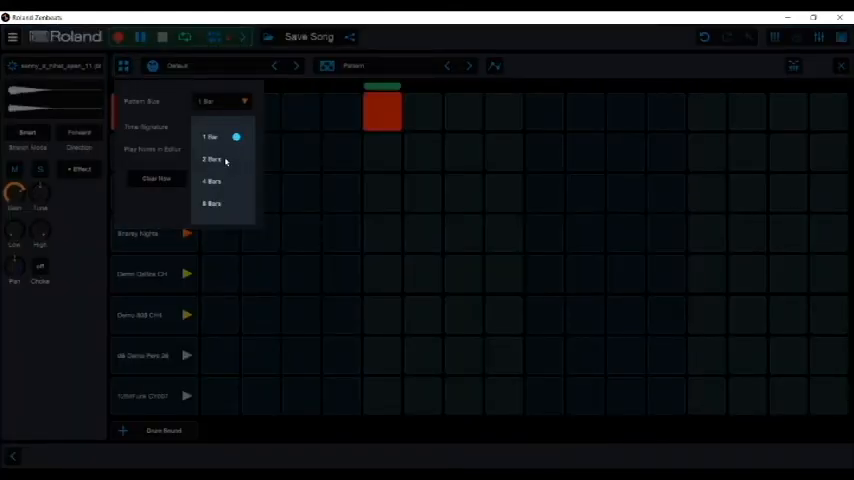
{"action": "left_click", "coordinate": [212, 160]}
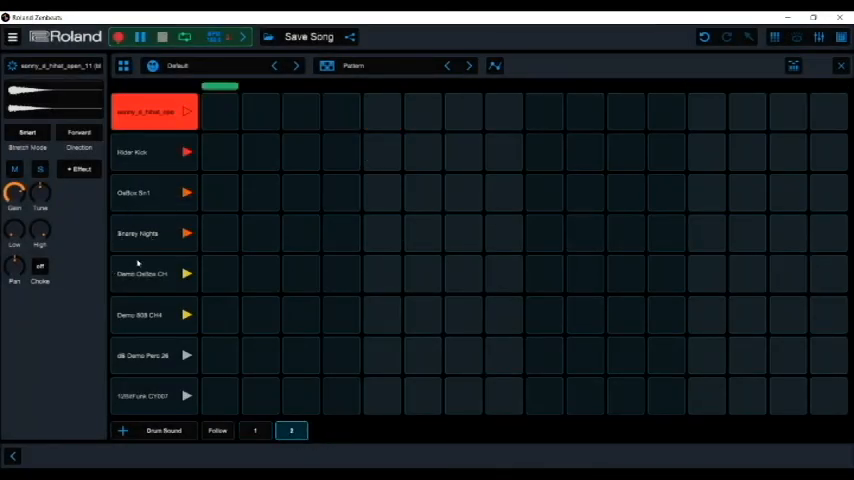
{"action": "left_click", "coordinate": [254, 430]}
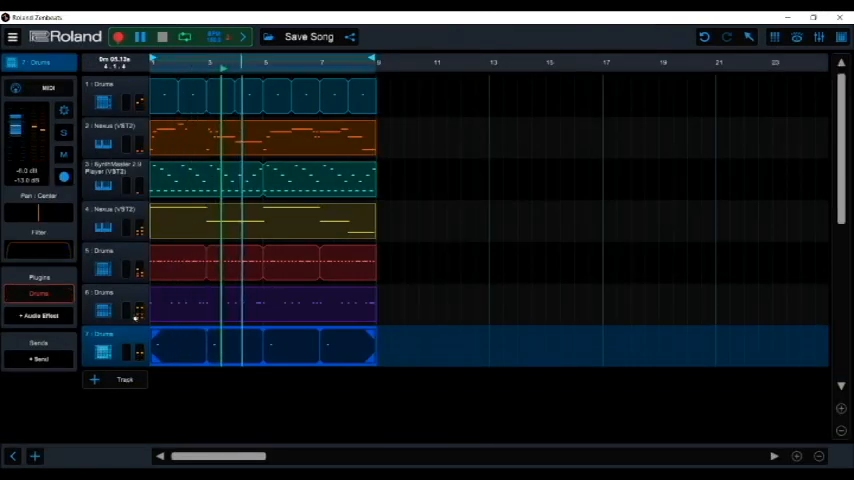
Step: Add an instrument track running the Nexus synth and choose a preset sound for it
{"action": "left_click", "coordinate": [140, 36]}
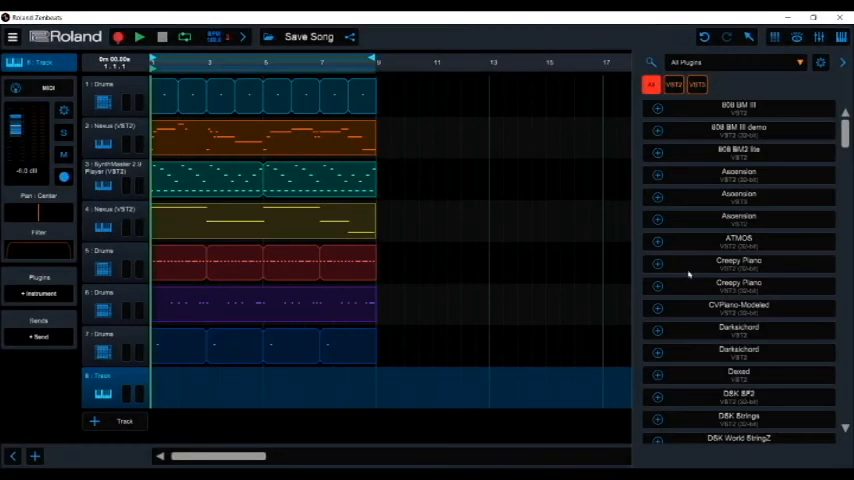
{"action": "scroll", "scroll_direction": "down", "scroll_amount": 3}
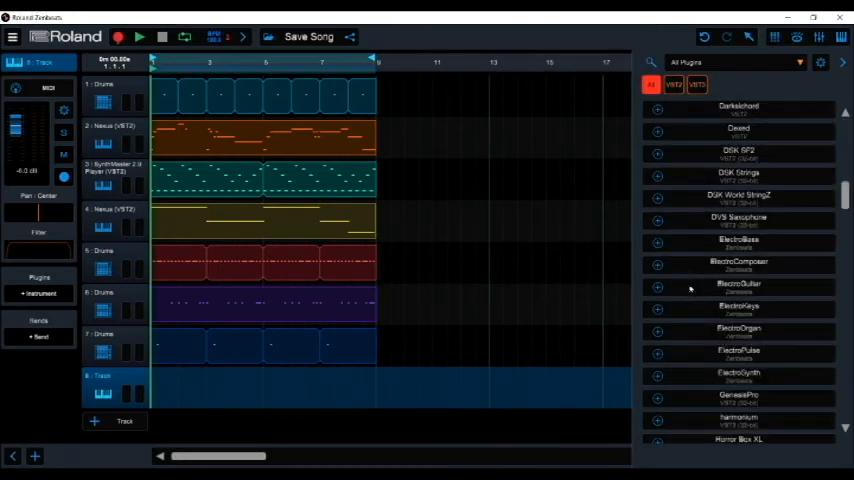
{"action": "scroll", "scroll_direction": "down", "scroll_amount": 3}
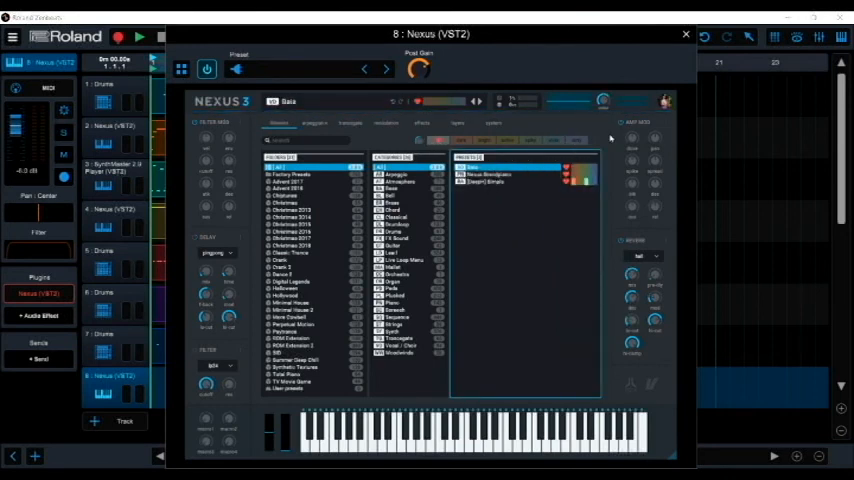
{"action": "mouse_move", "coordinate": [670, 90]}
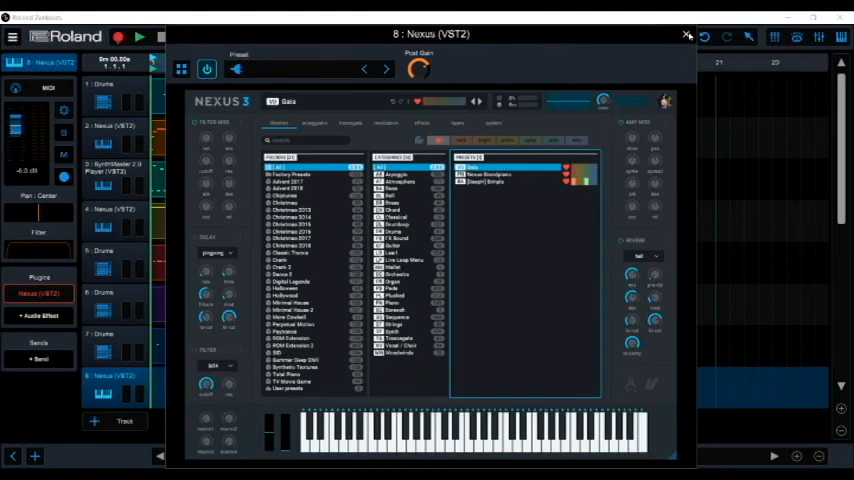
{"action": "left_click", "coordinate": [688, 34]}
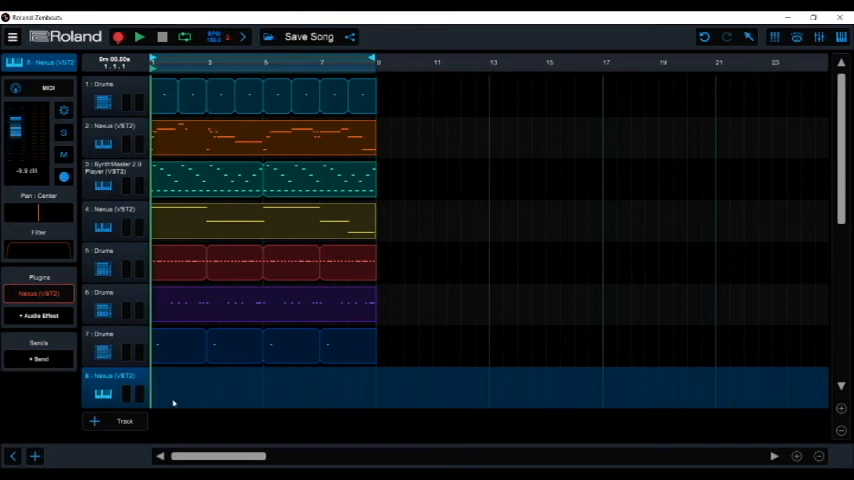
Step: Record a melodic note clip onto the new Nexus track across the loop region
{"action": "left_click", "coordinate": [118, 36]}
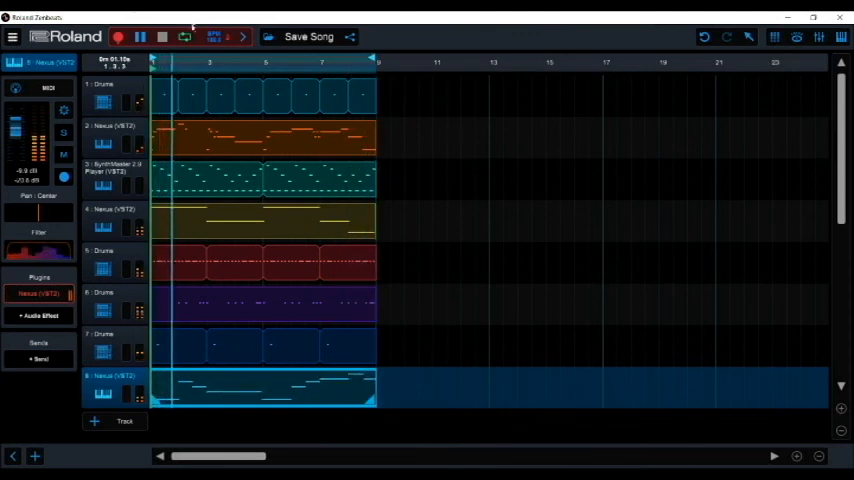
{"action": "left_click", "coordinate": [140, 36]}
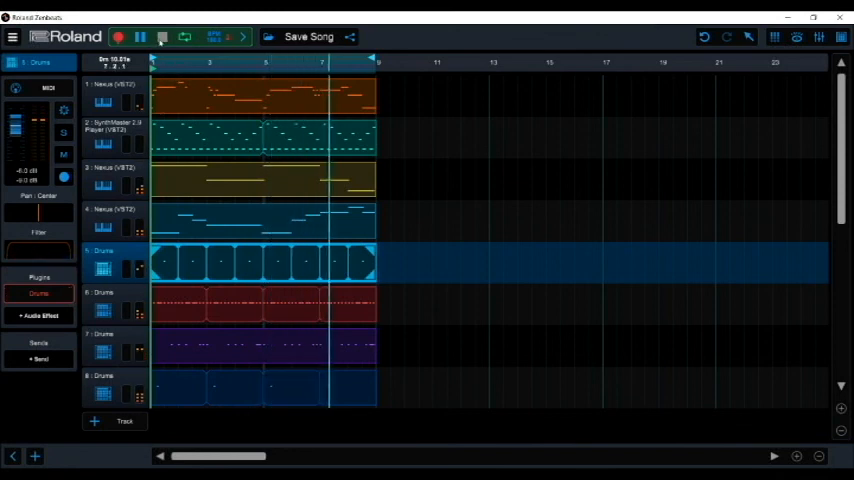
{"action": "left_click", "coordinate": [110, 140]}
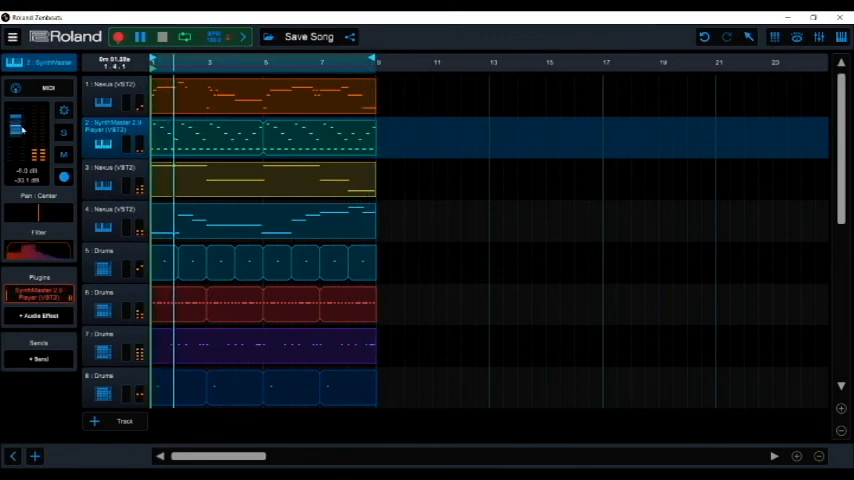
{"action": "left_click", "coordinate": [162, 36]}
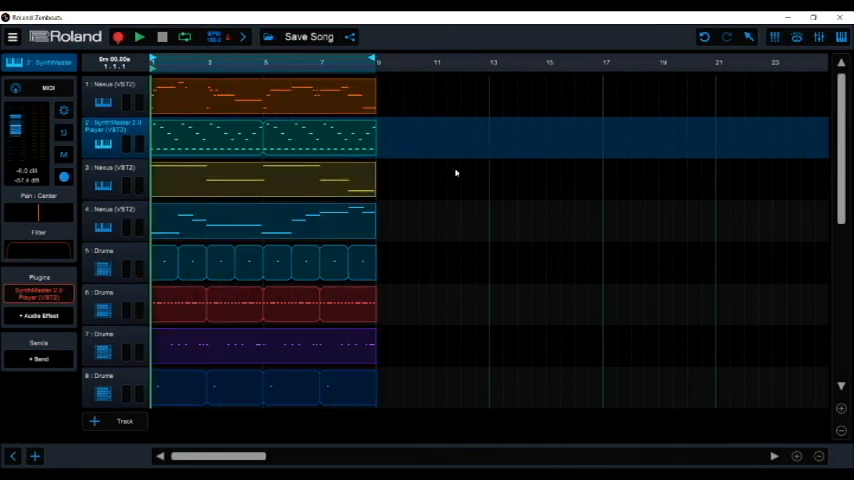
{"action": "mouse_move", "coordinate": [440, 178]}
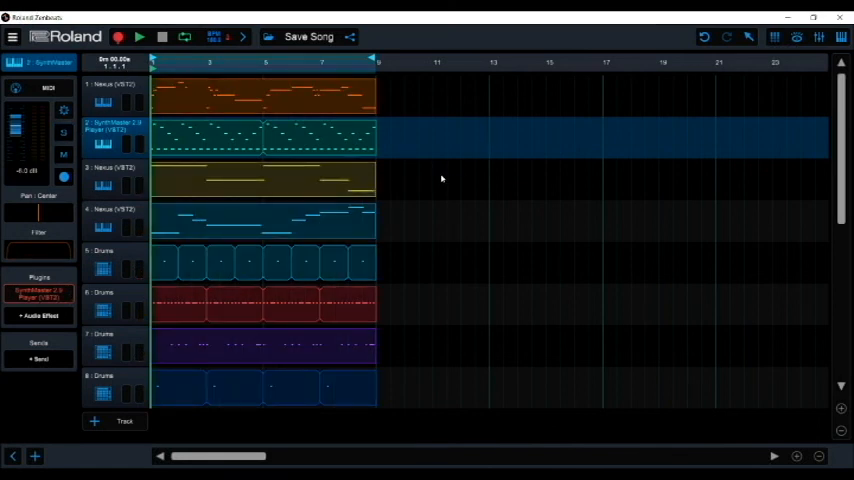